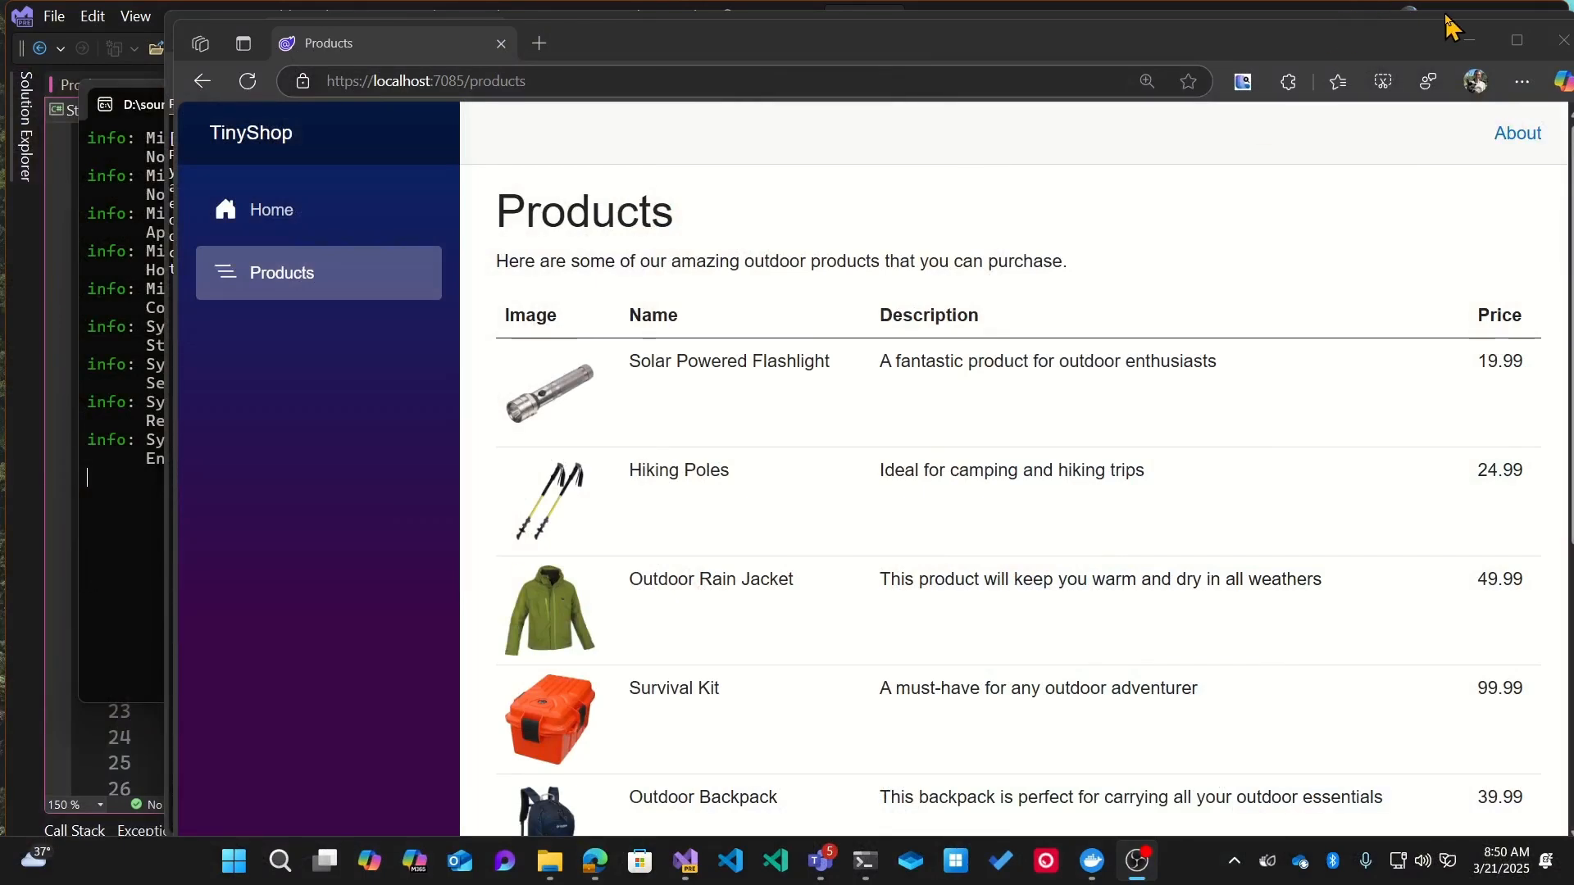
Reload TinyShop's Products page in Edge repeatedly to catch the italic 'Loading...' text.
{"action": "scroll", "scroll_direction": "down", "scroll_amount": 3}
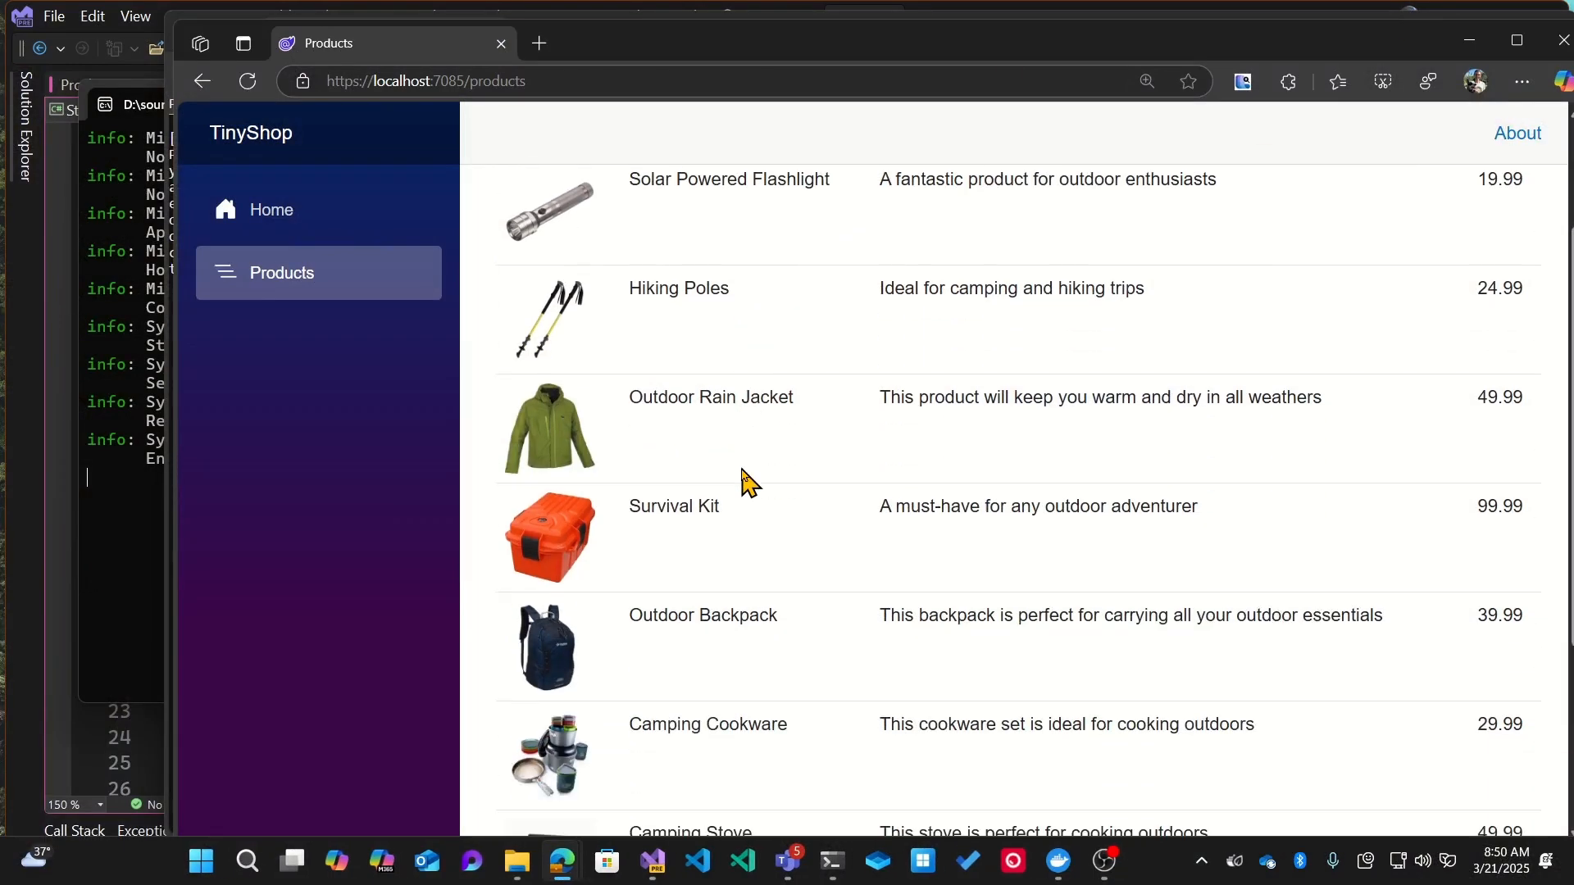
{"action": "left_click", "coordinate": [248, 81]}
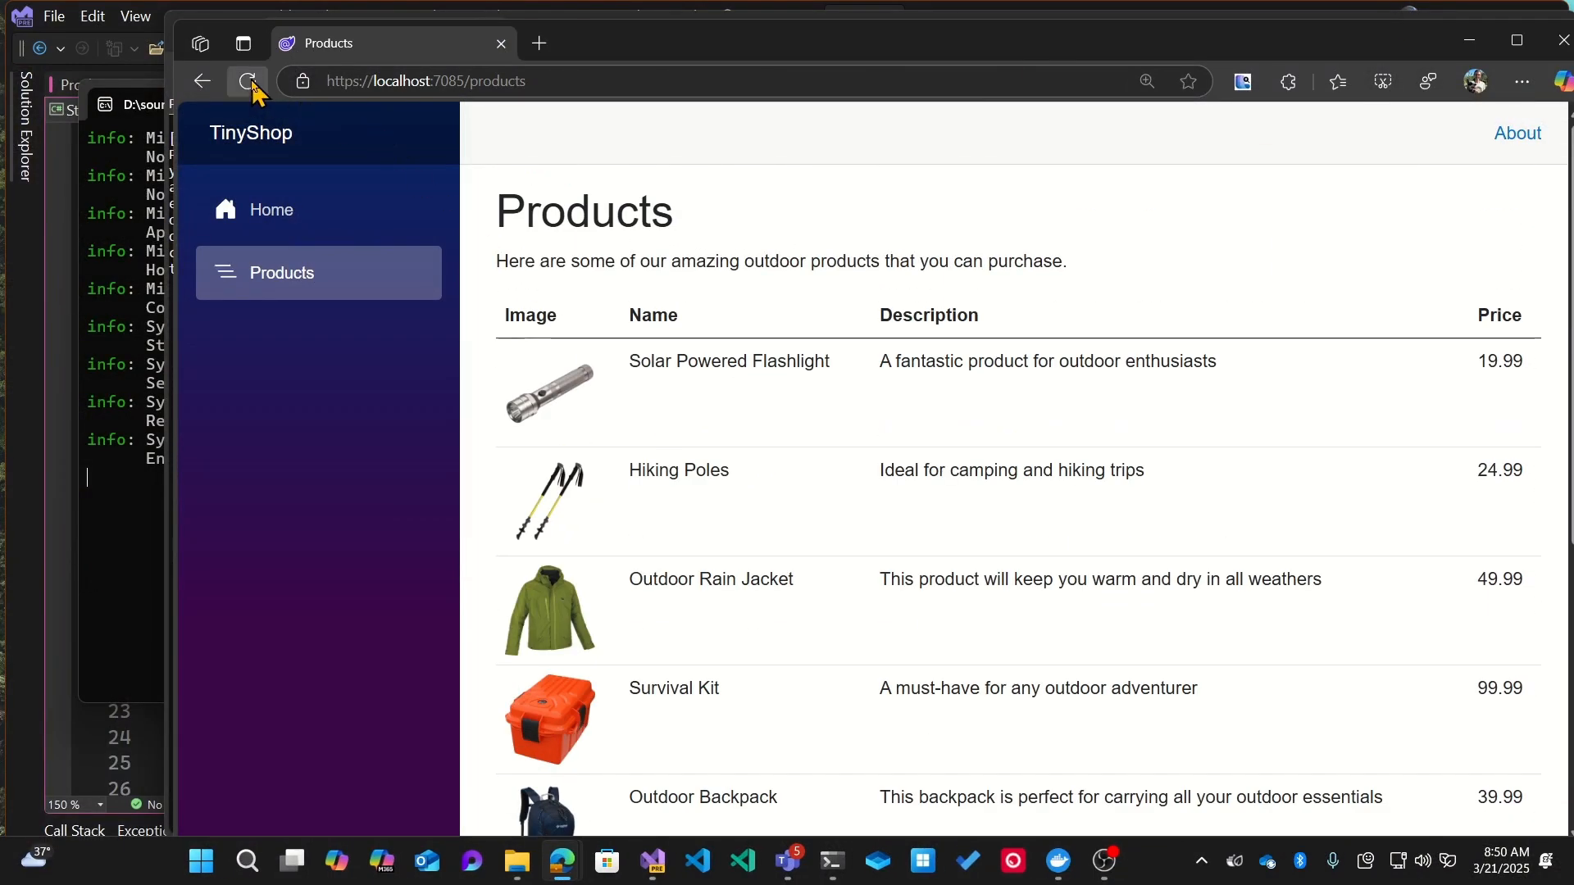
{"action": "left_click", "coordinate": [247, 81]}
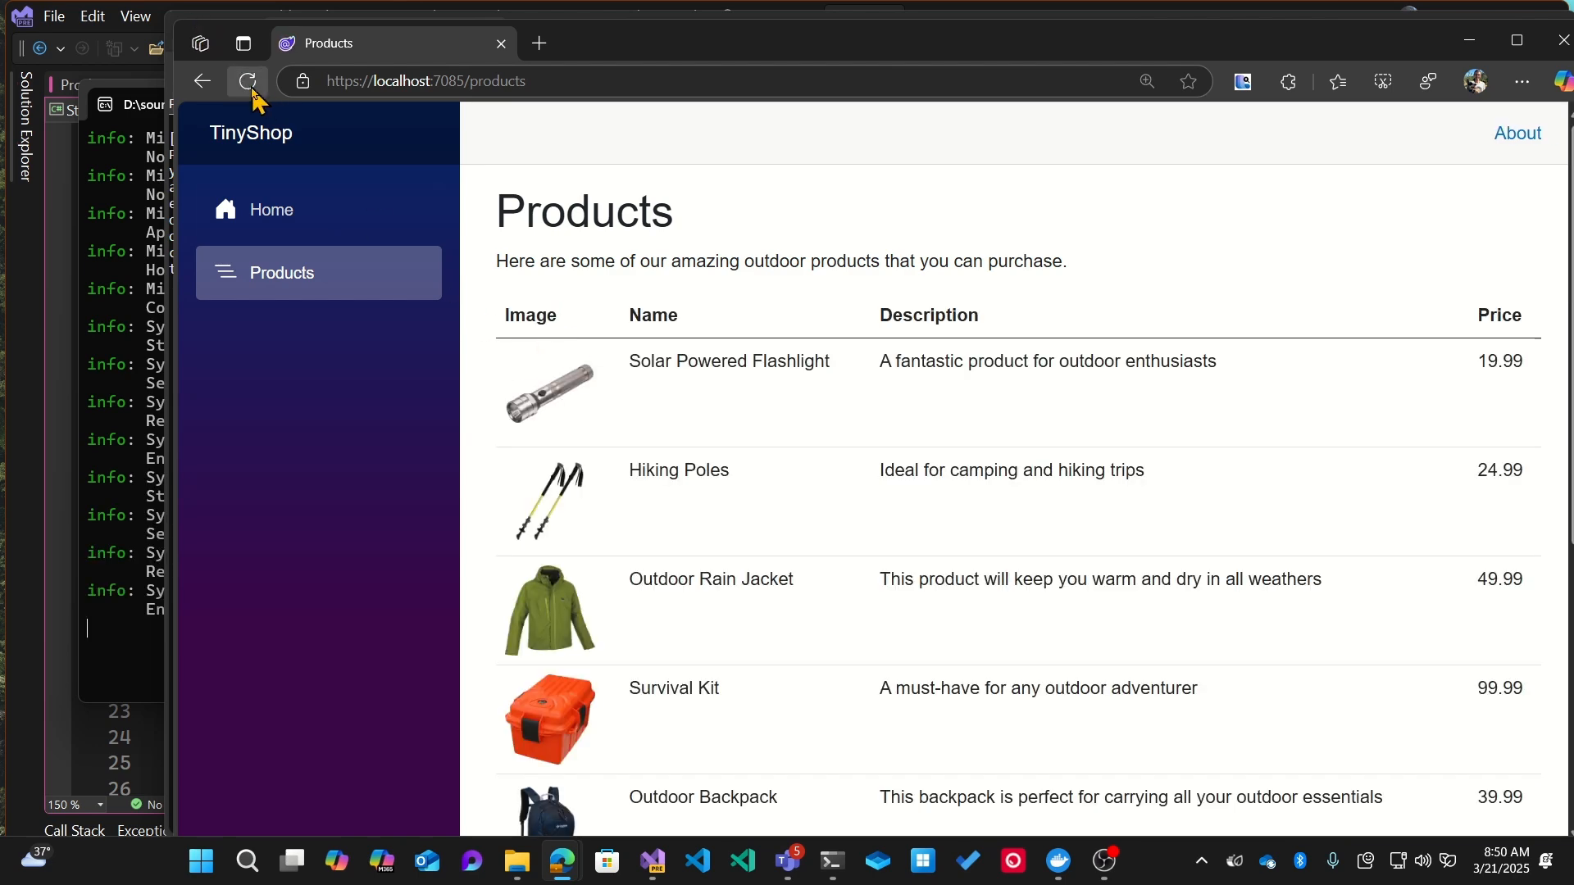
{"action": "left_click", "coordinate": [246, 81]}
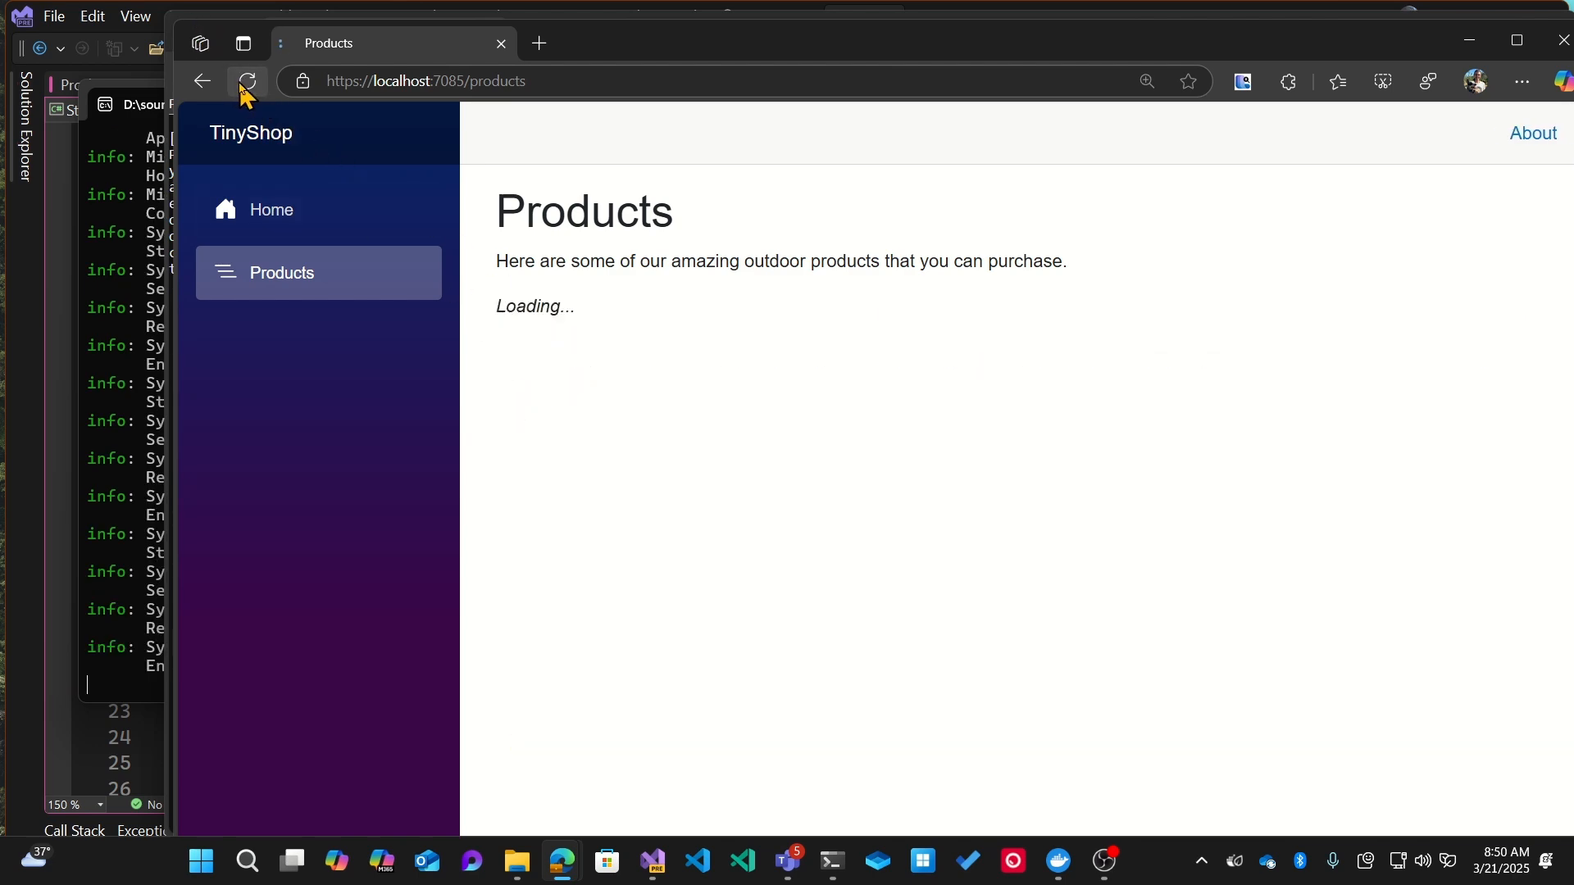
{"action": "left_click", "coordinate": [247, 81]}
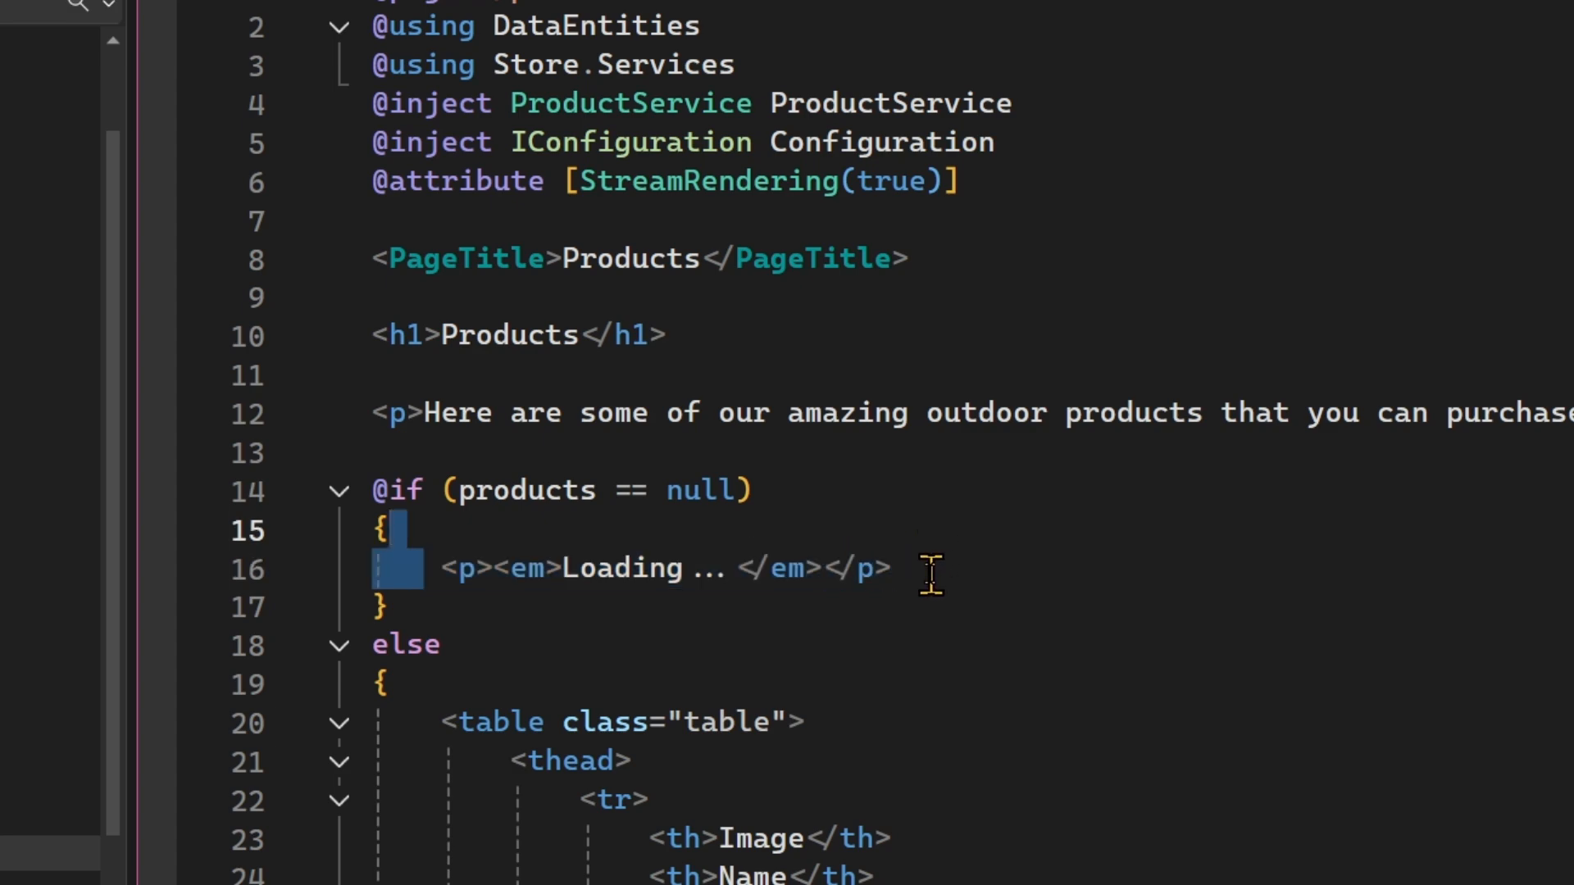
Show context actions for the <p><em>Loading...</em></p> line in Products.razor.
{"action": "scroll", "scroll_direction": "down", "scroll_amount": 3}
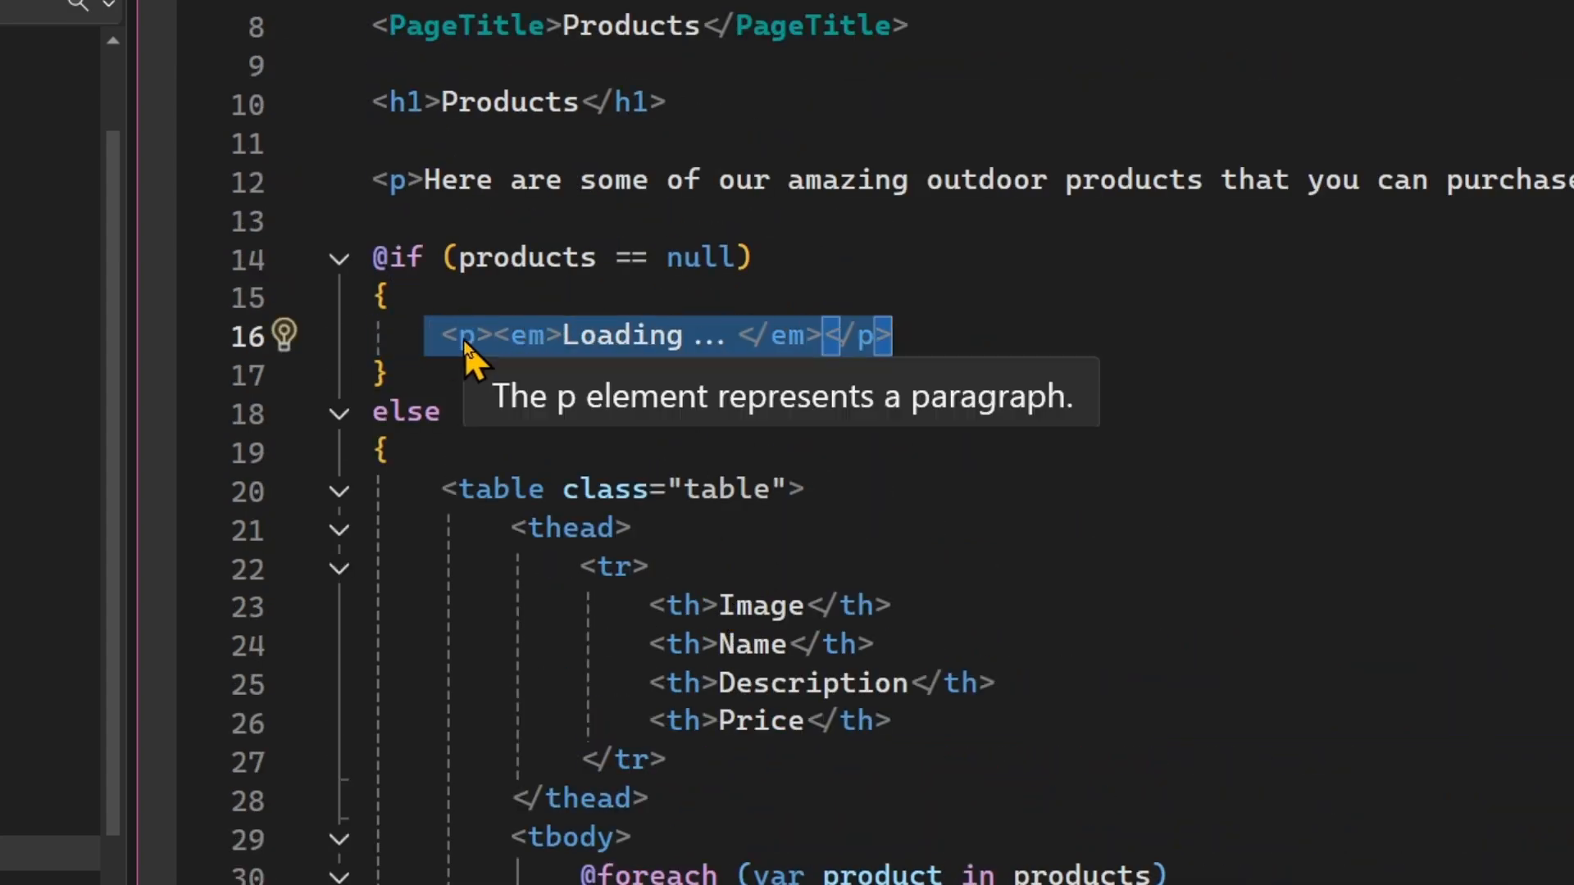
{"action": "right_click", "coordinate": [461, 336]}
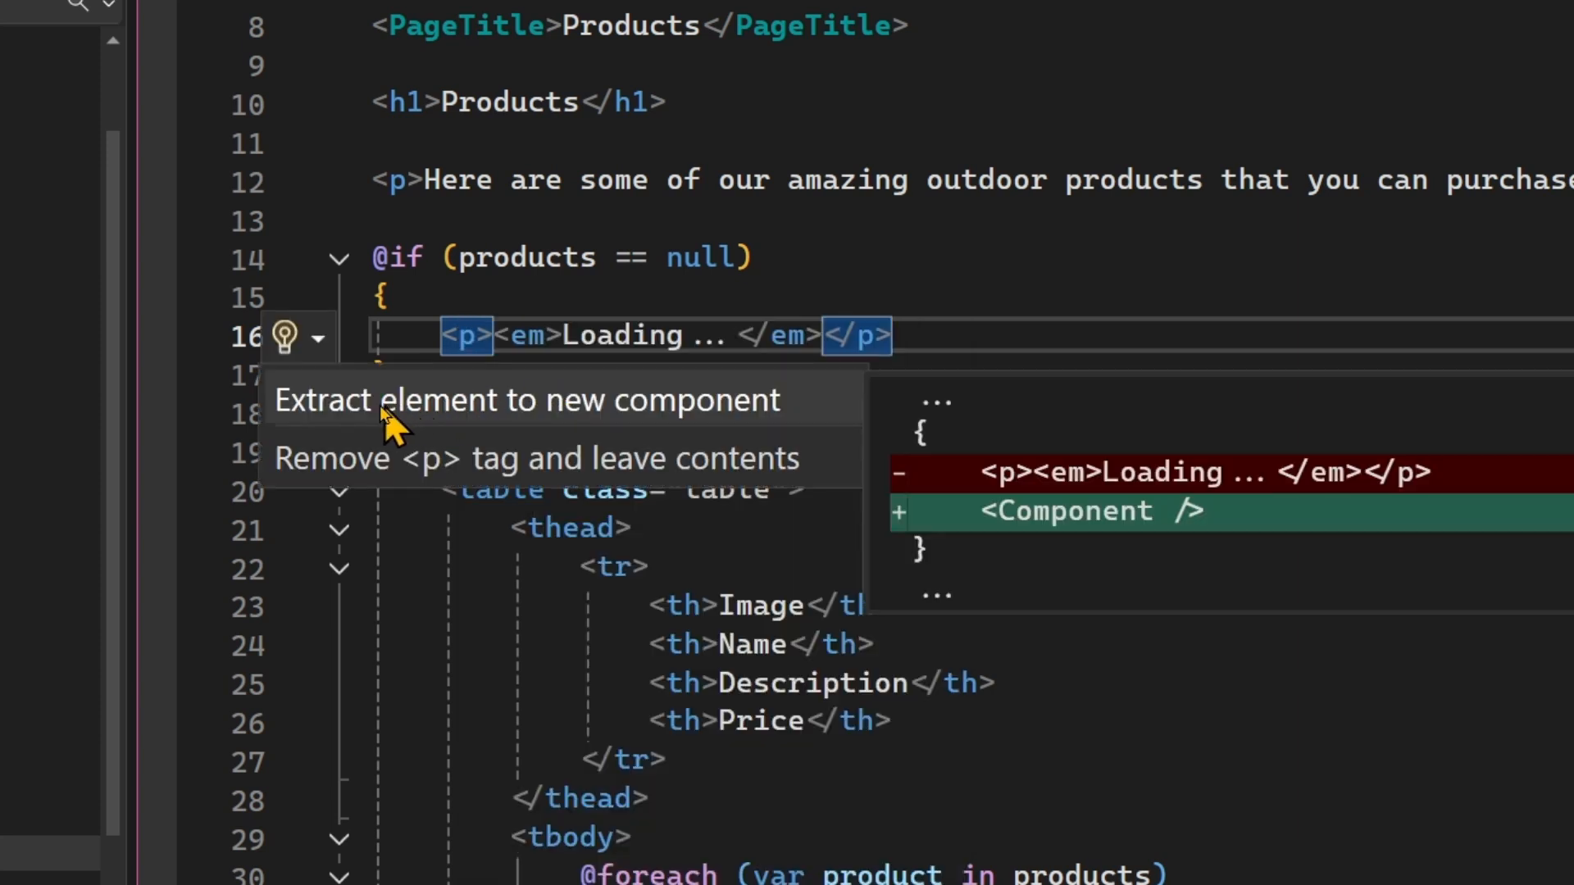
{"action": "mouse_move", "coordinate": [487, 422]}
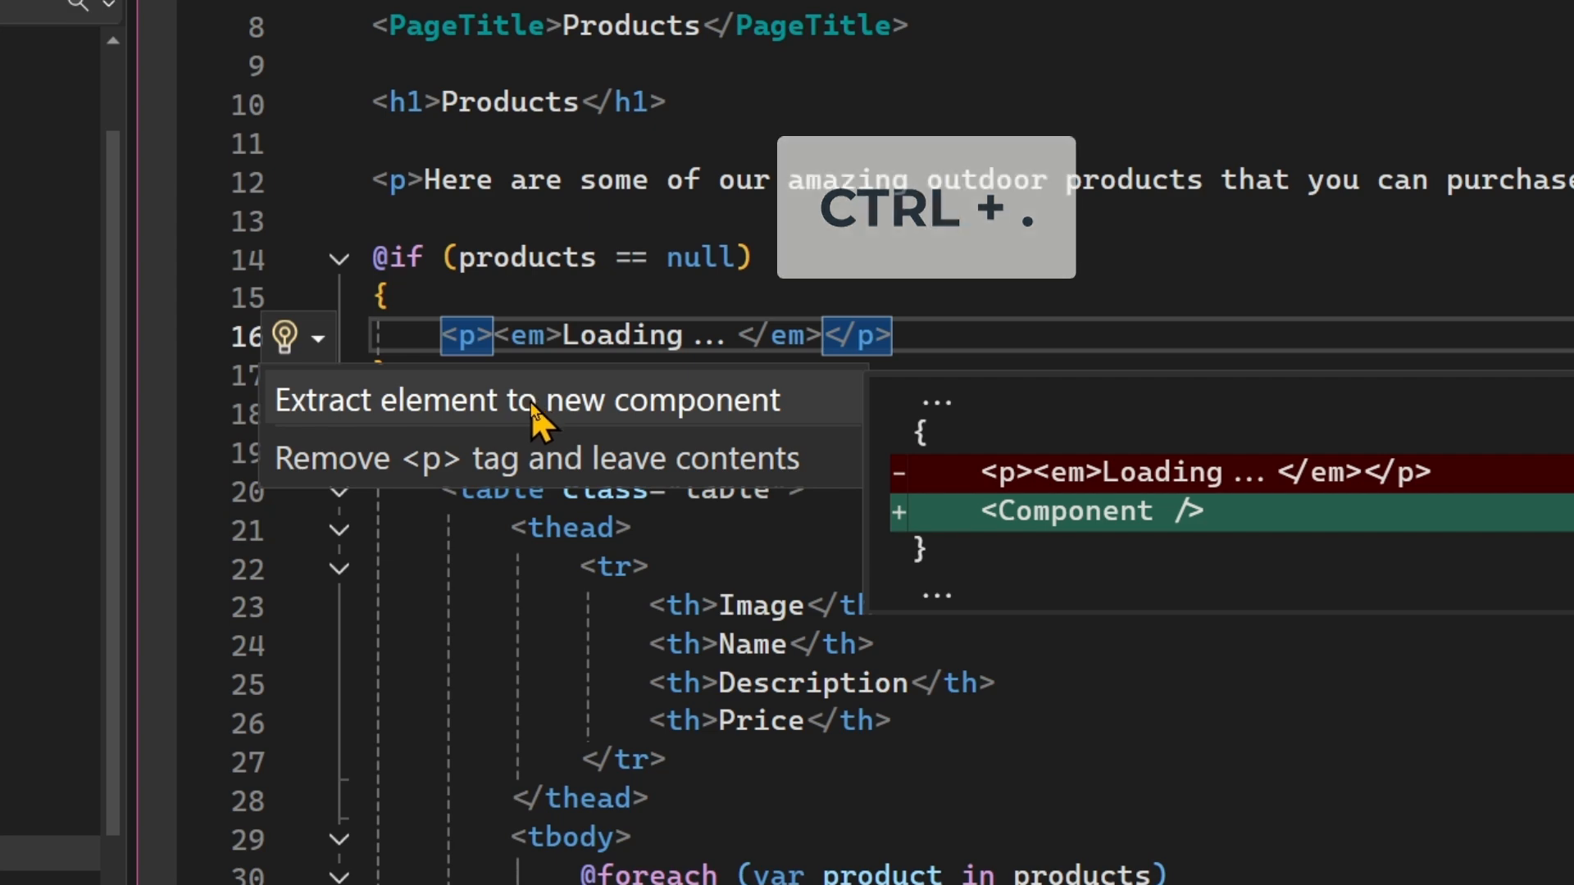
Extract the Loading paragraph into Component.razor, confirm the <Component /> tag, and reopen Component.razor.
{"action": "left_click", "coordinate": [527, 401]}
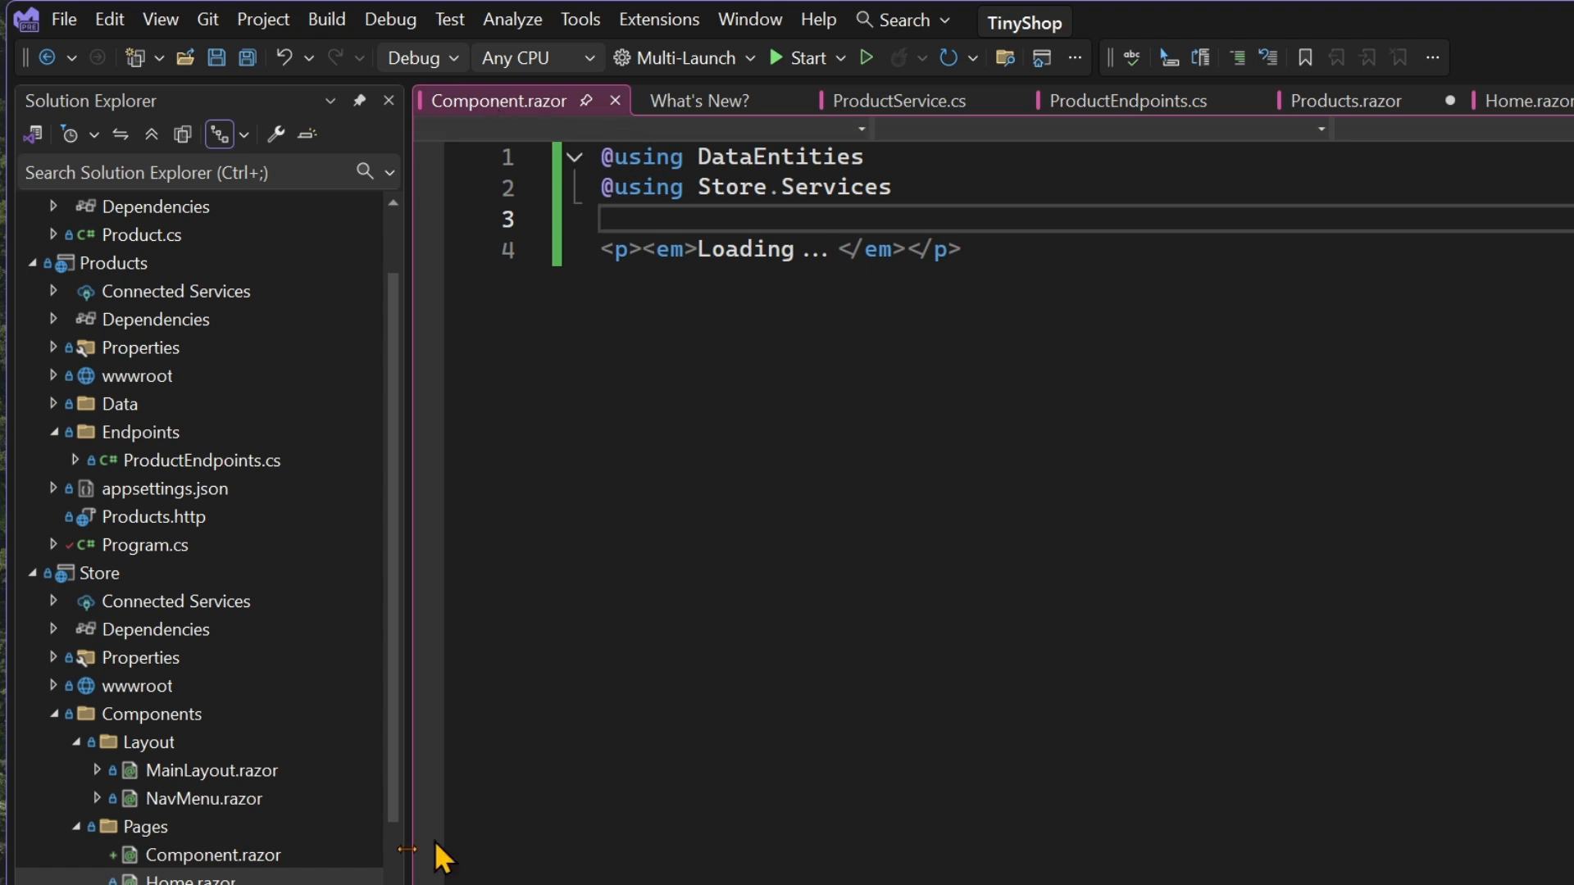
{"action": "mouse_move", "coordinate": [254, 865]}
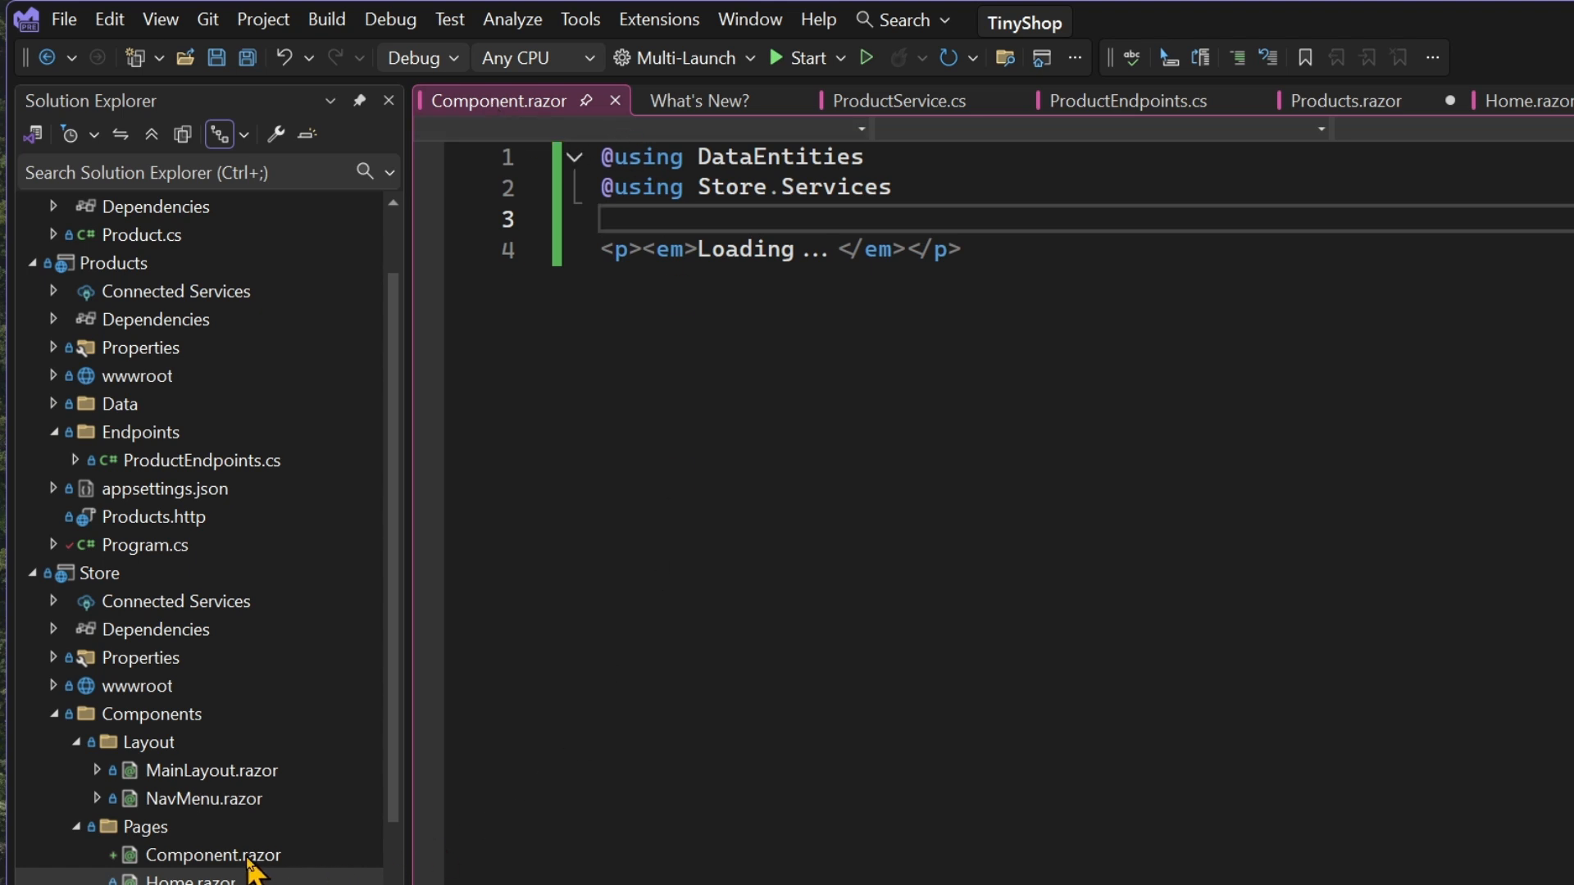
{"action": "left_click", "coordinate": [1337, 101]}
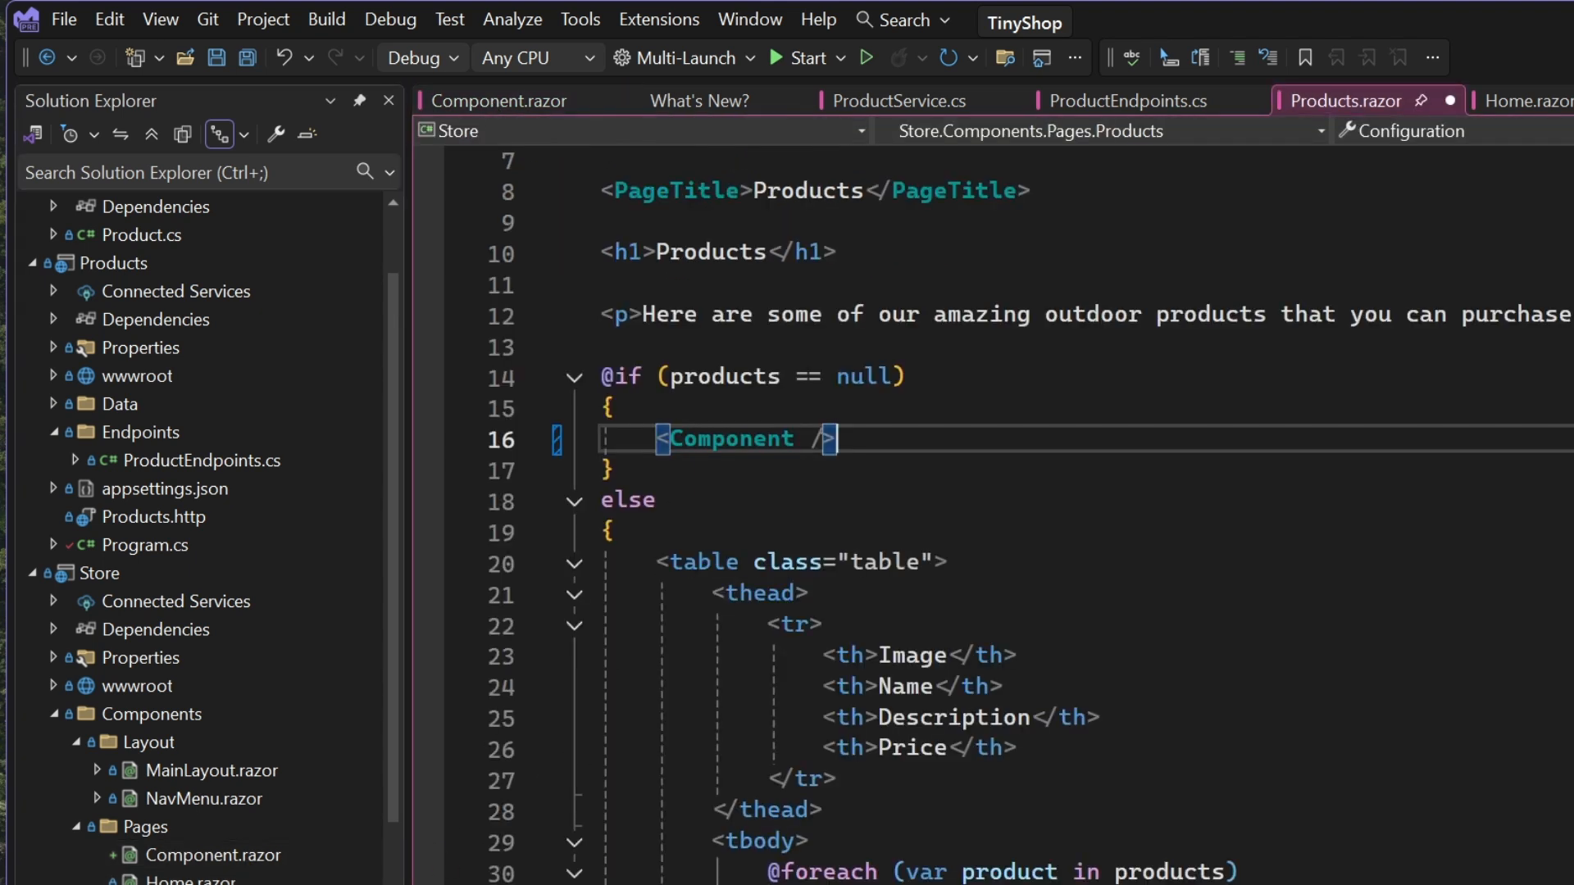
{"action": "mouse_move", "coordinate": [731, 438]}
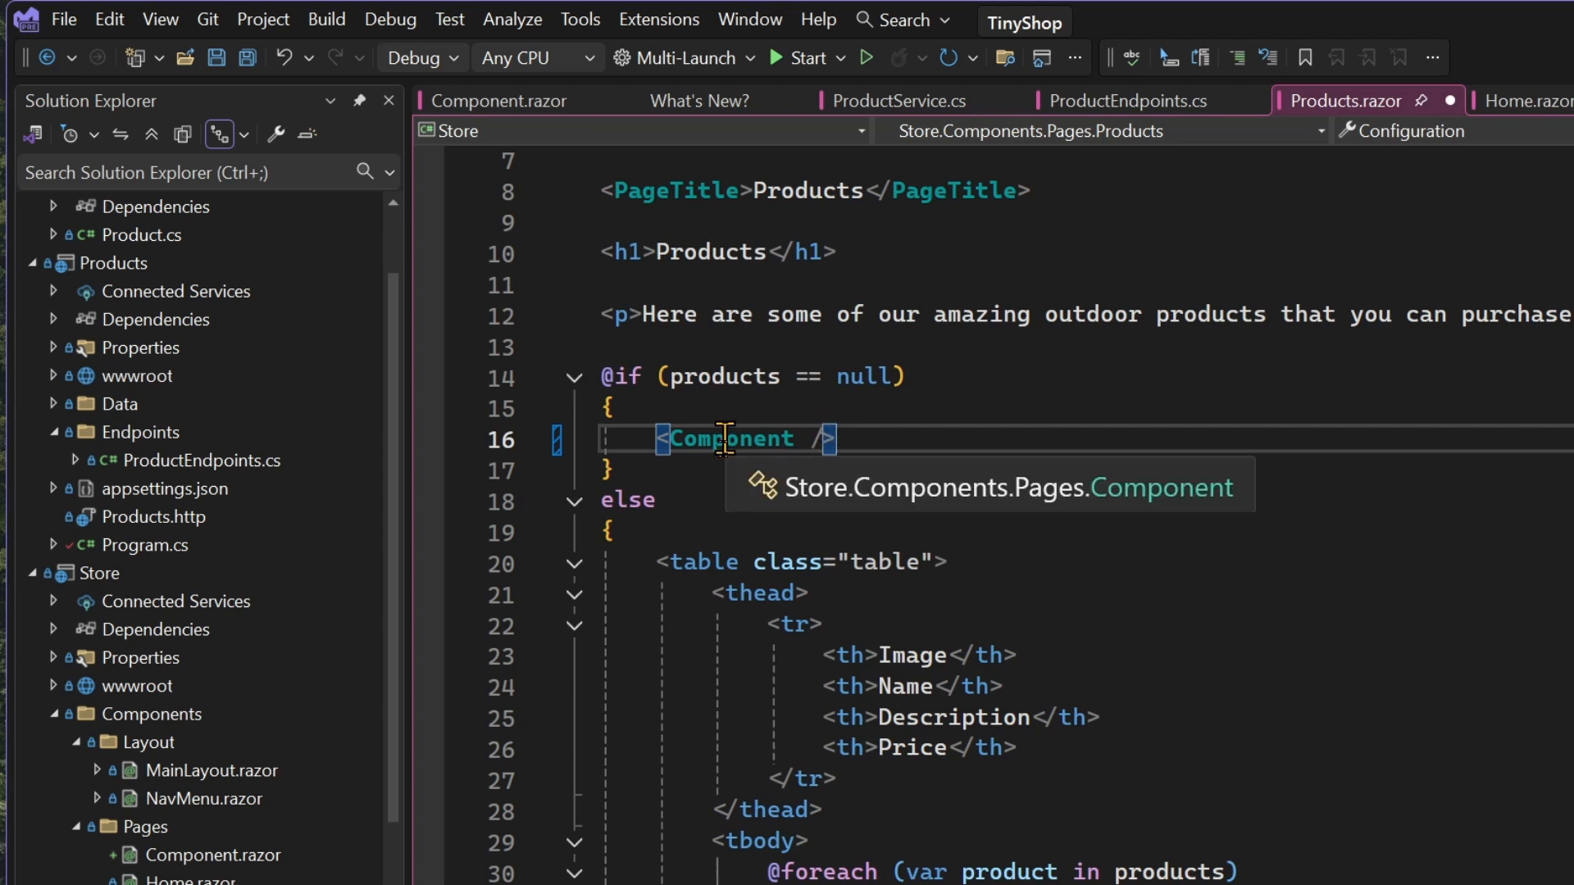
{"action": "double_click", "coordinate": [211, 854]}
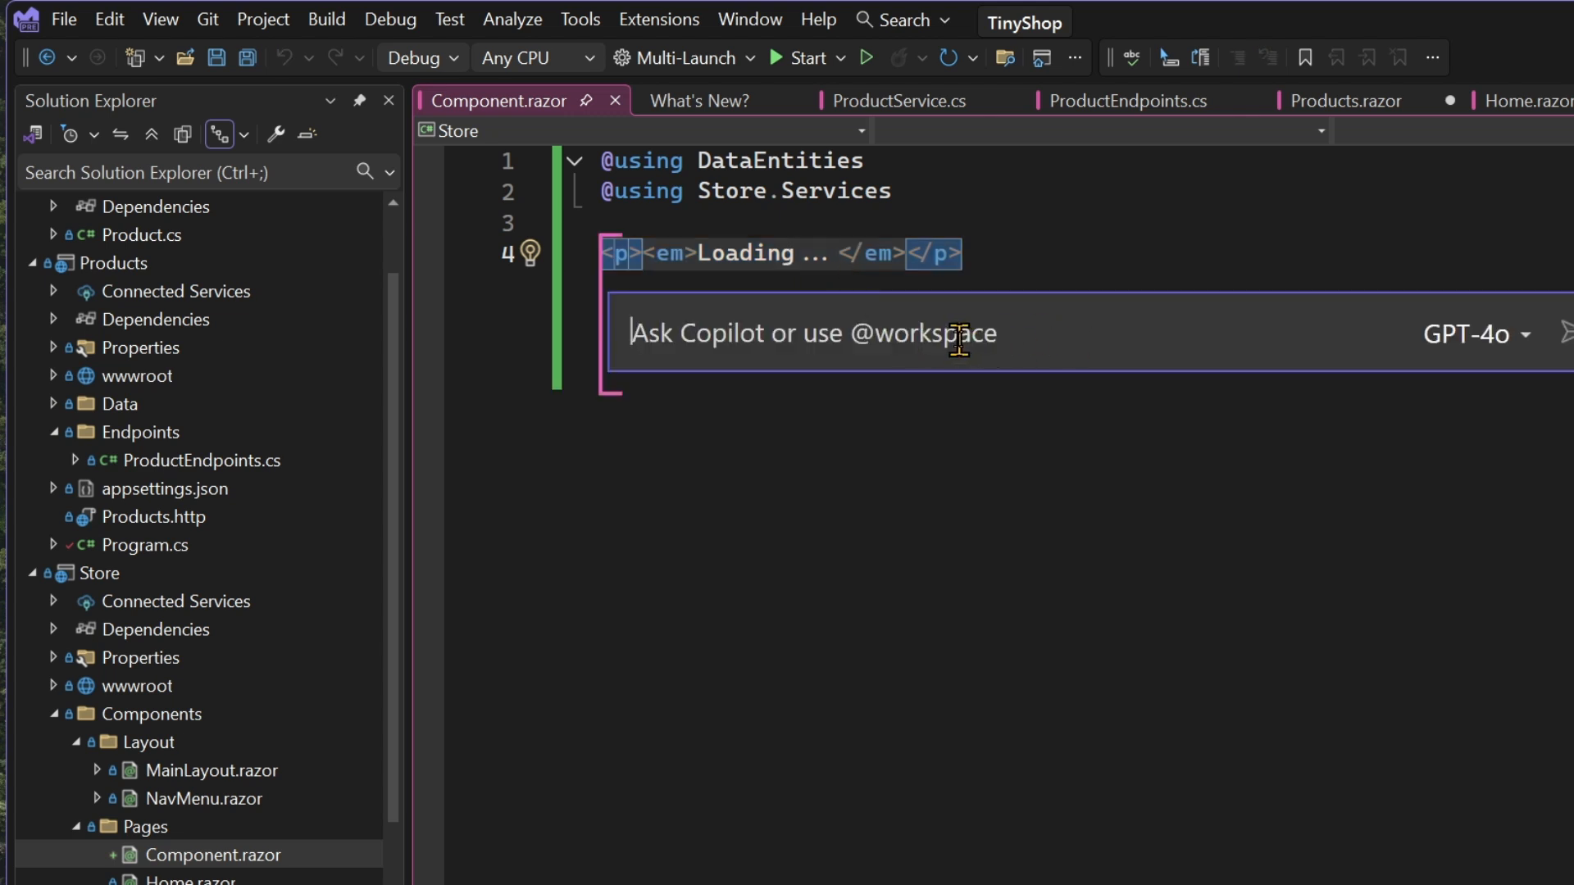
Ask Copilot on Claude 3.5 Sonnet: 'Let's make this a spinner centered for loading'.
{"action": "type", "text": "Let's make"}
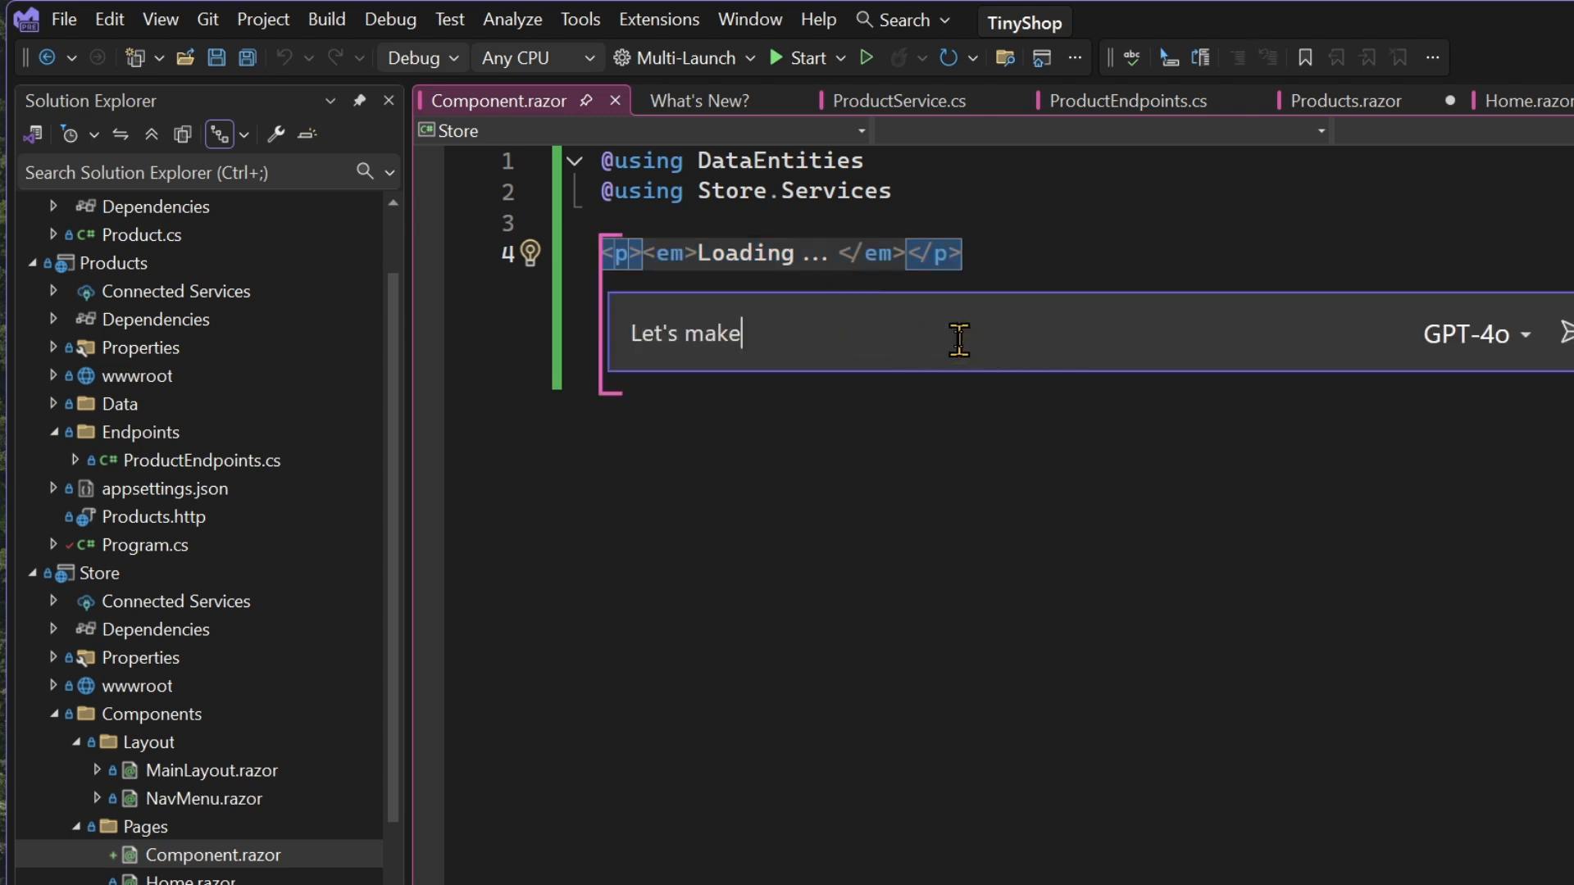
{"action": "type", "text": "this a spinner"}
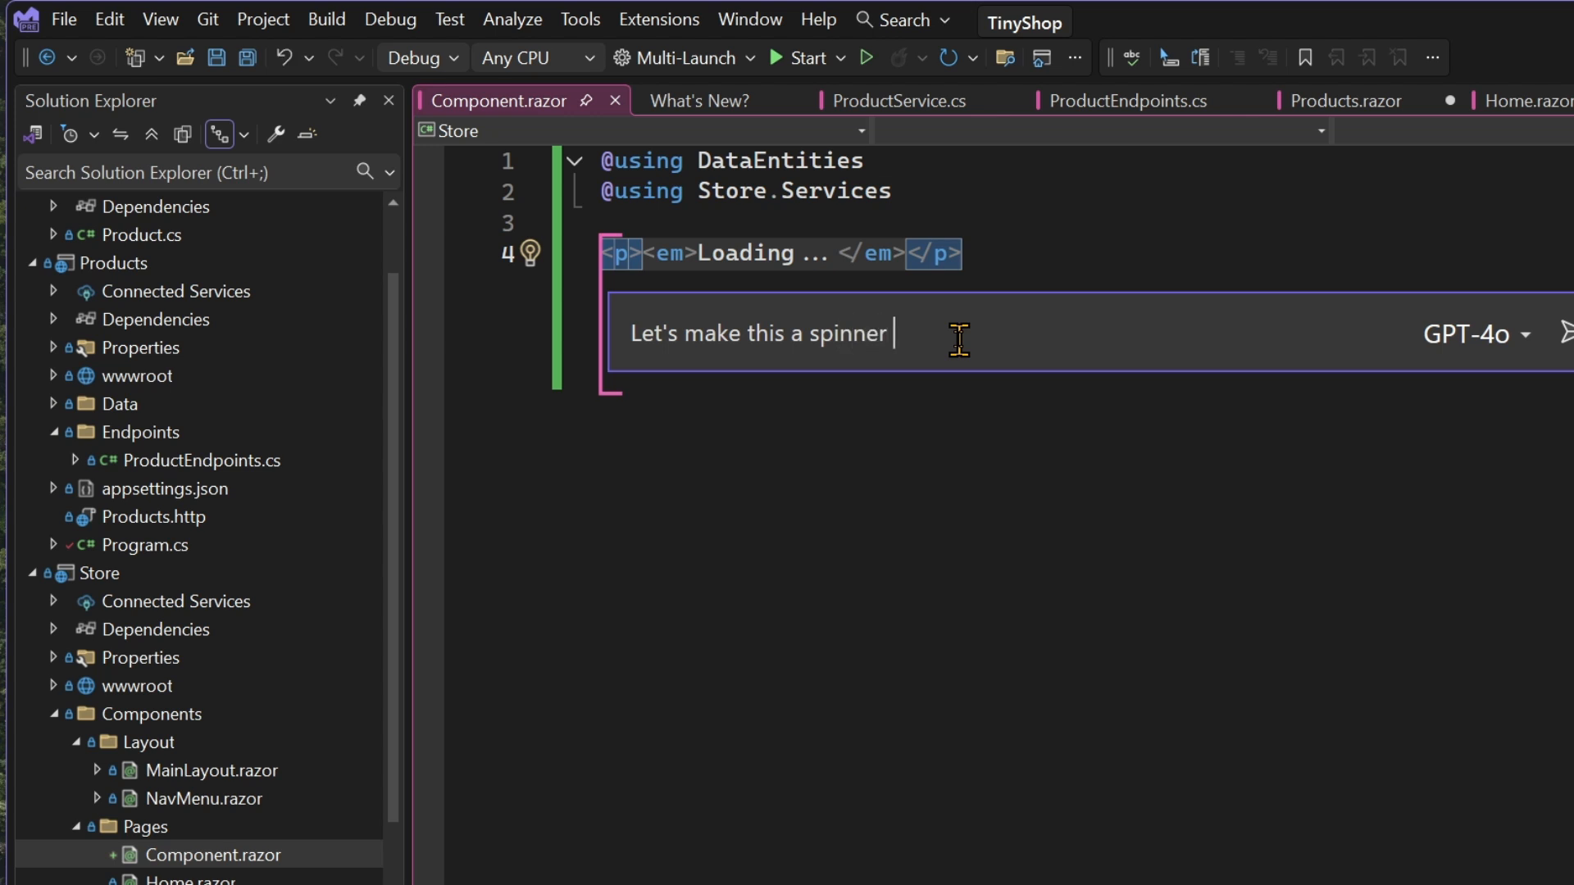
{"action": "type", "text": "centered for loa"}
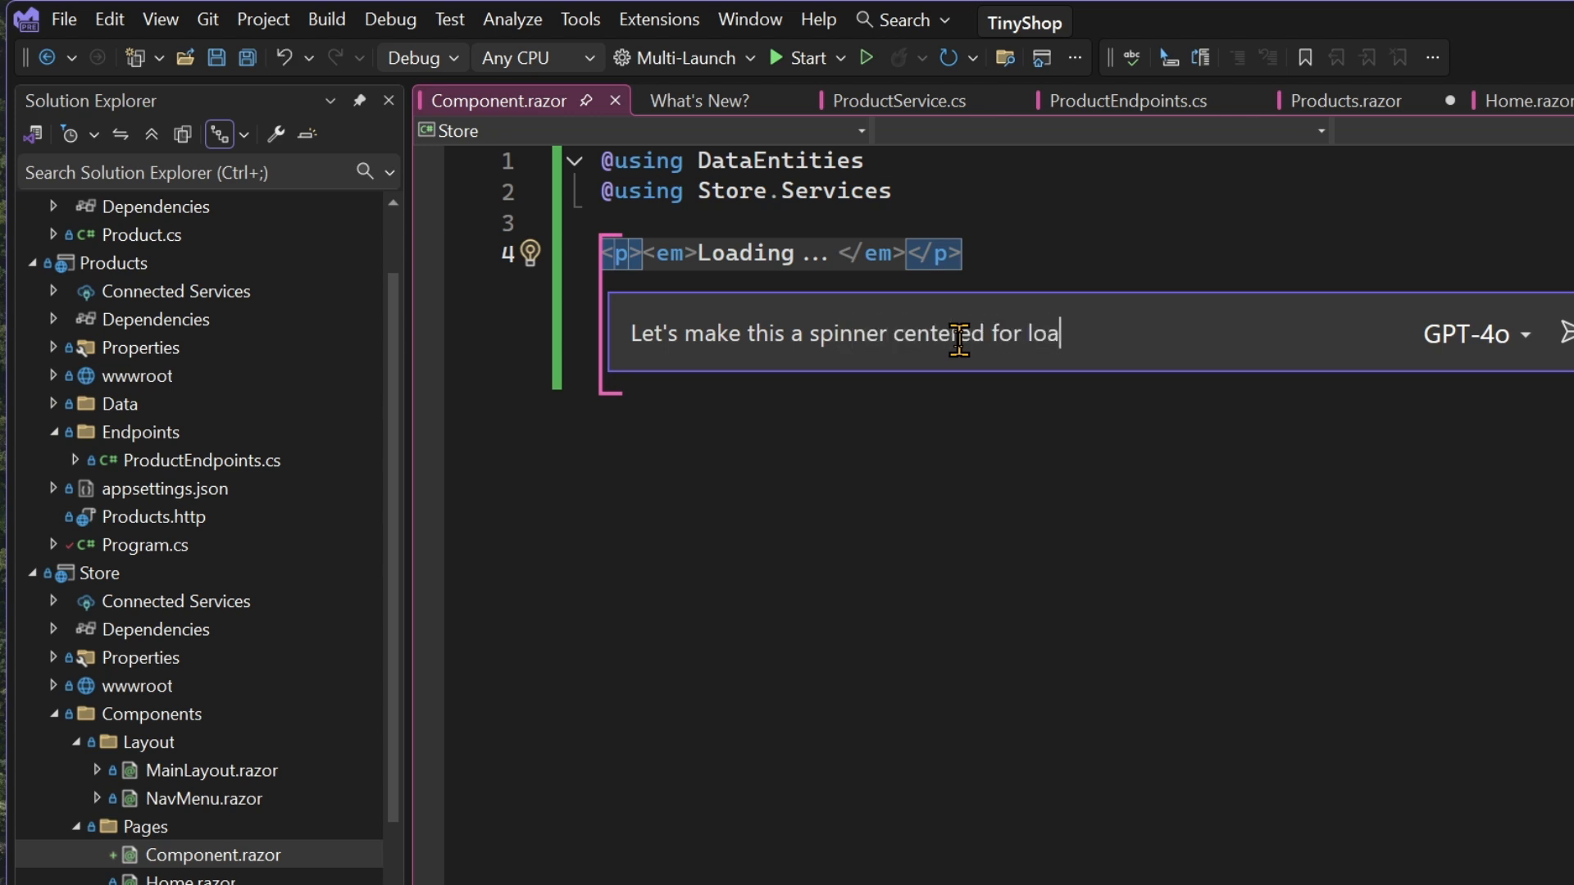
{"action": "left_click", "coordinate": [1477, 335]}
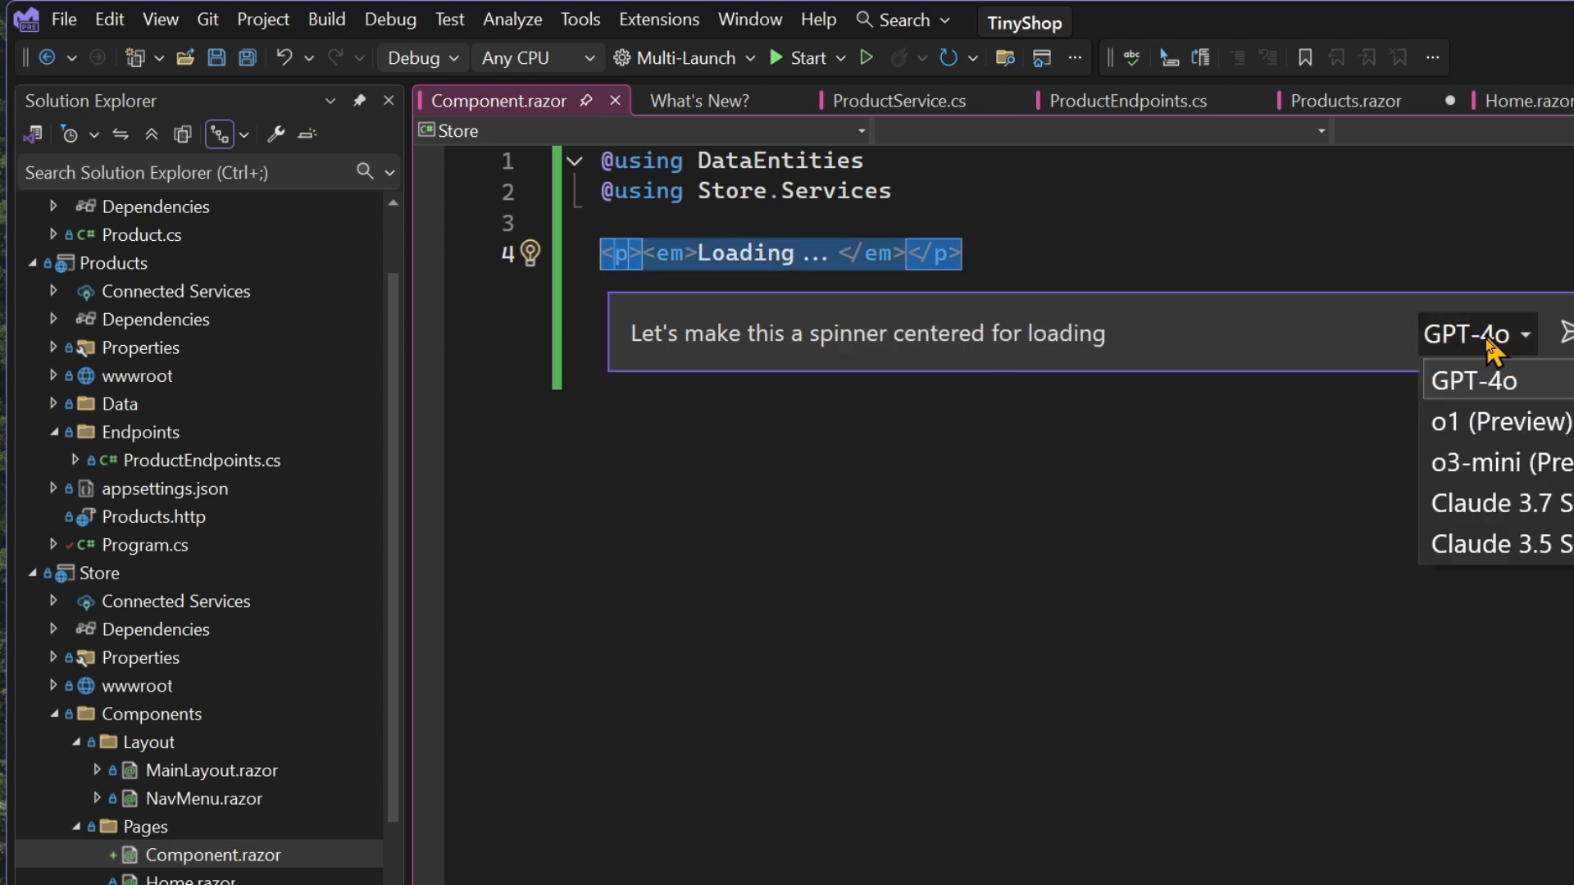
{"action": "left_click", "coordinate": [1490, 542]}
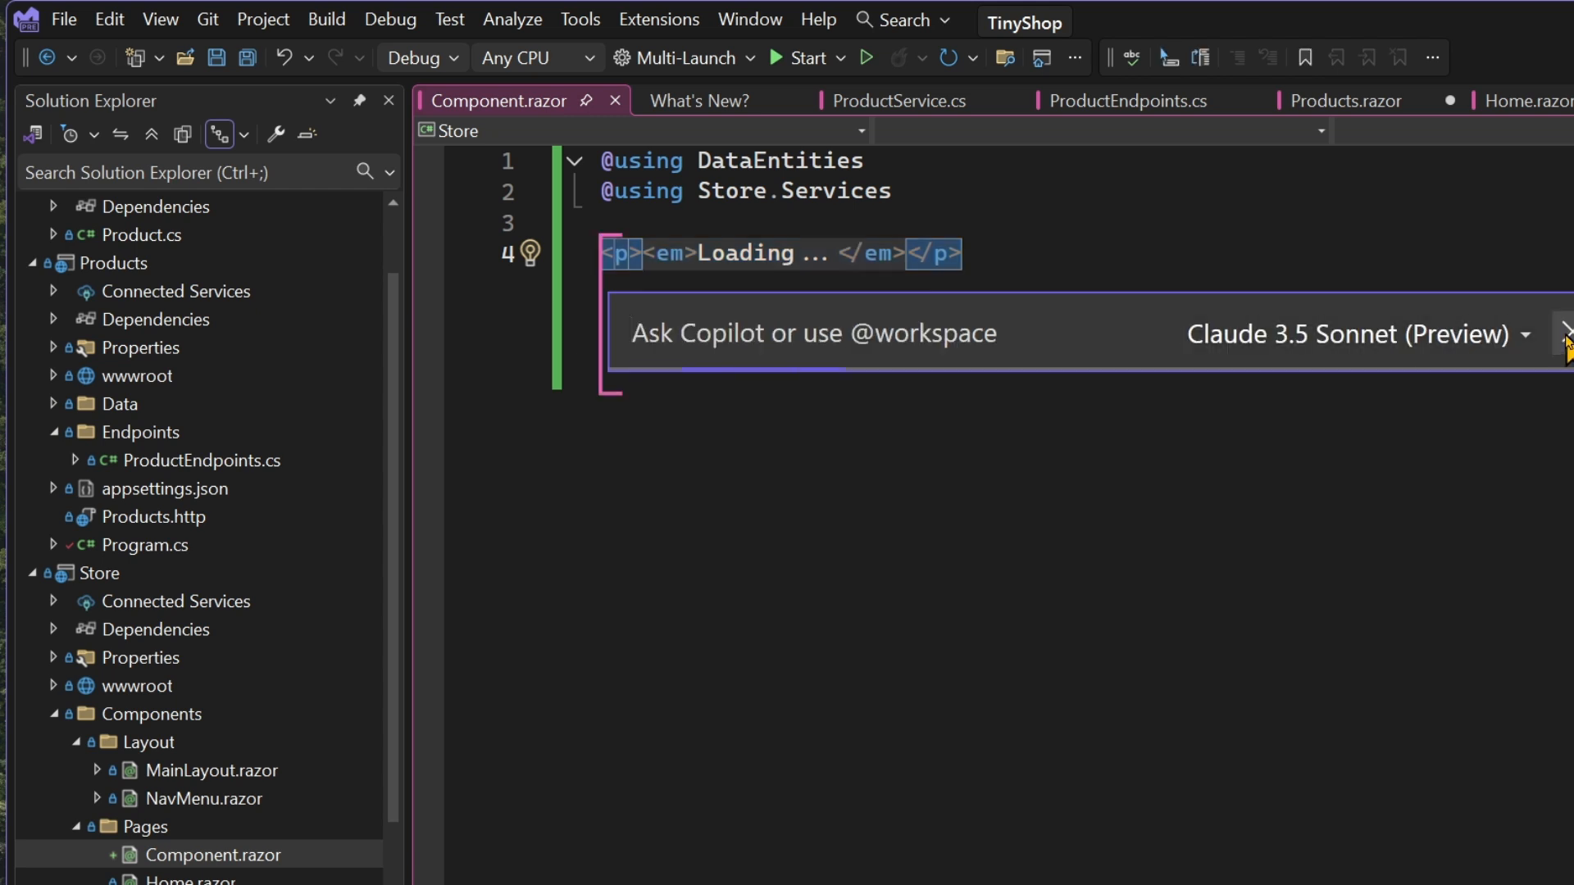
{"action": "type", "text": "Let's make this a spinner centered for loading"}
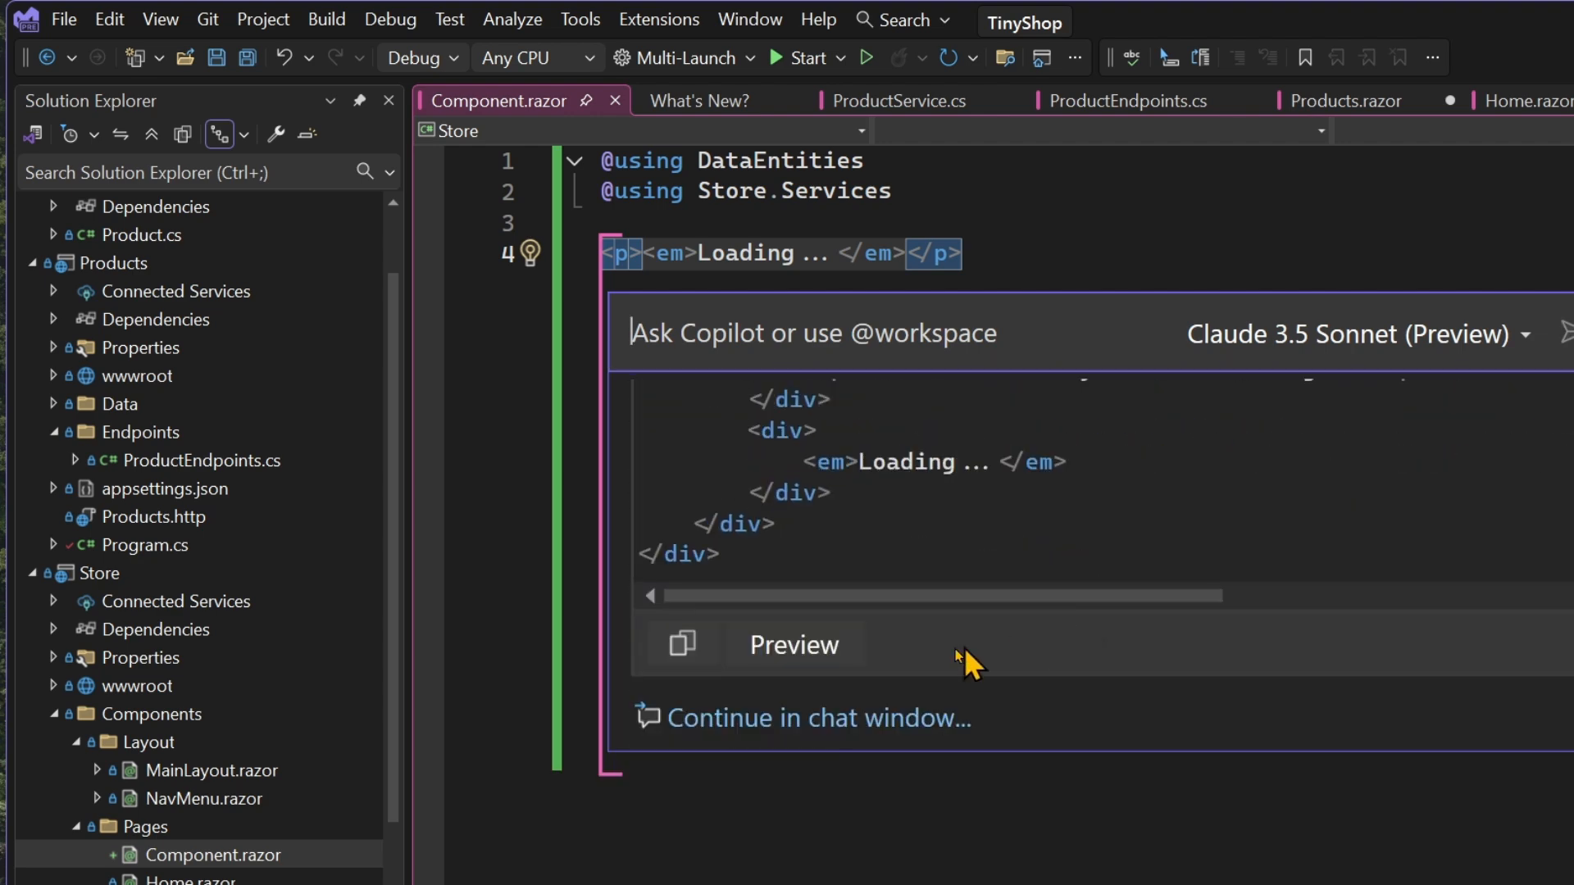
Preview Copilot's spinner diff and accept it into Component.razor.
{"action": "left_click", "coordinate": [792, 643]}
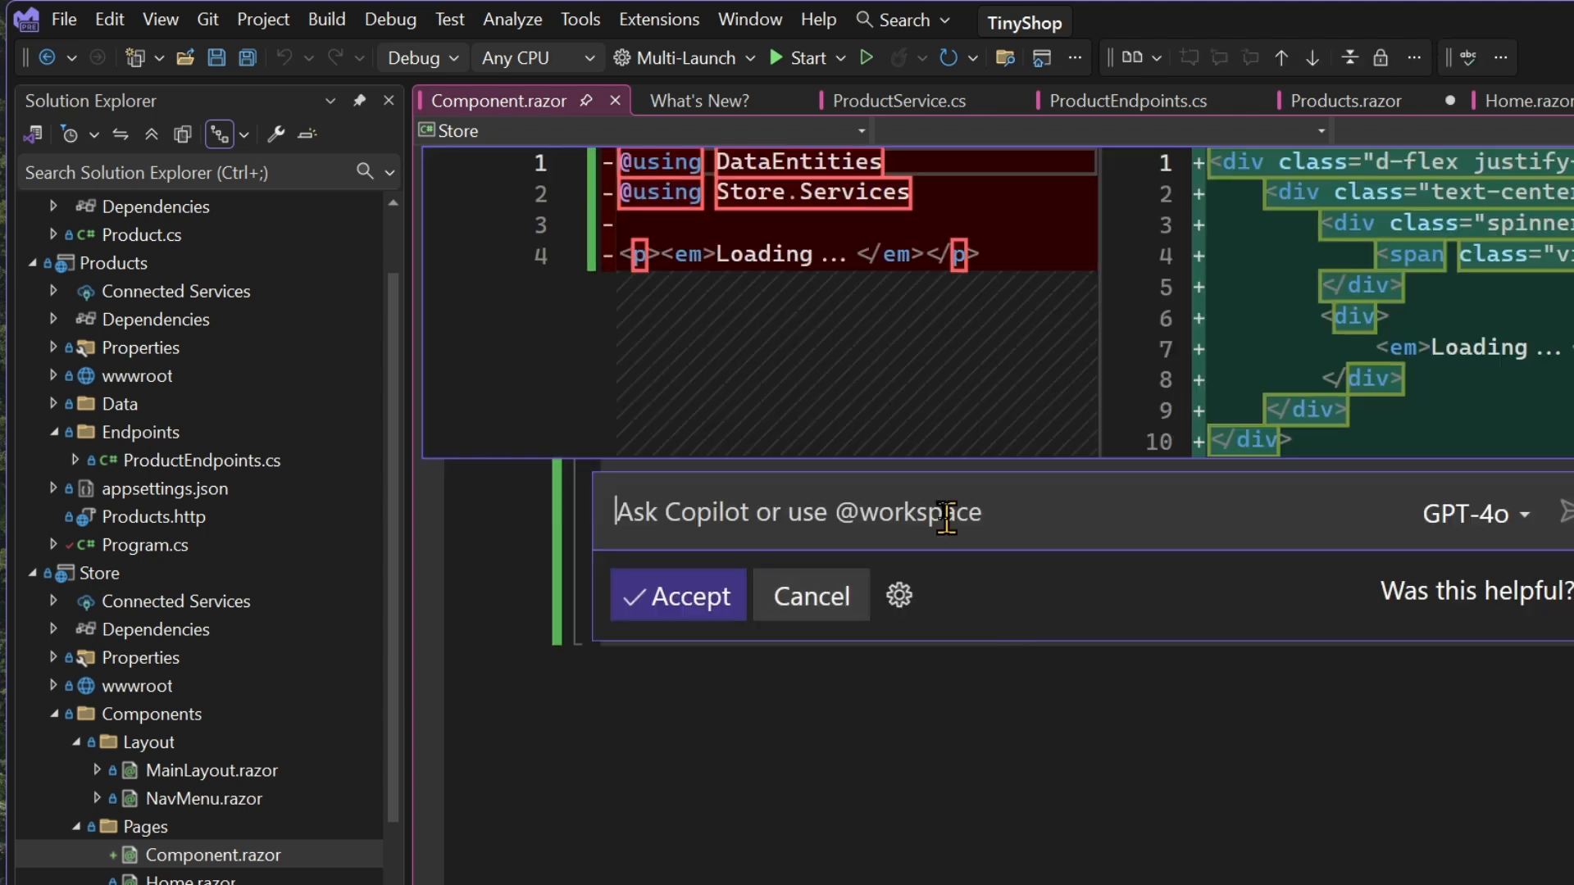
{"action": "left_click", "coordinate": [678, 595]}
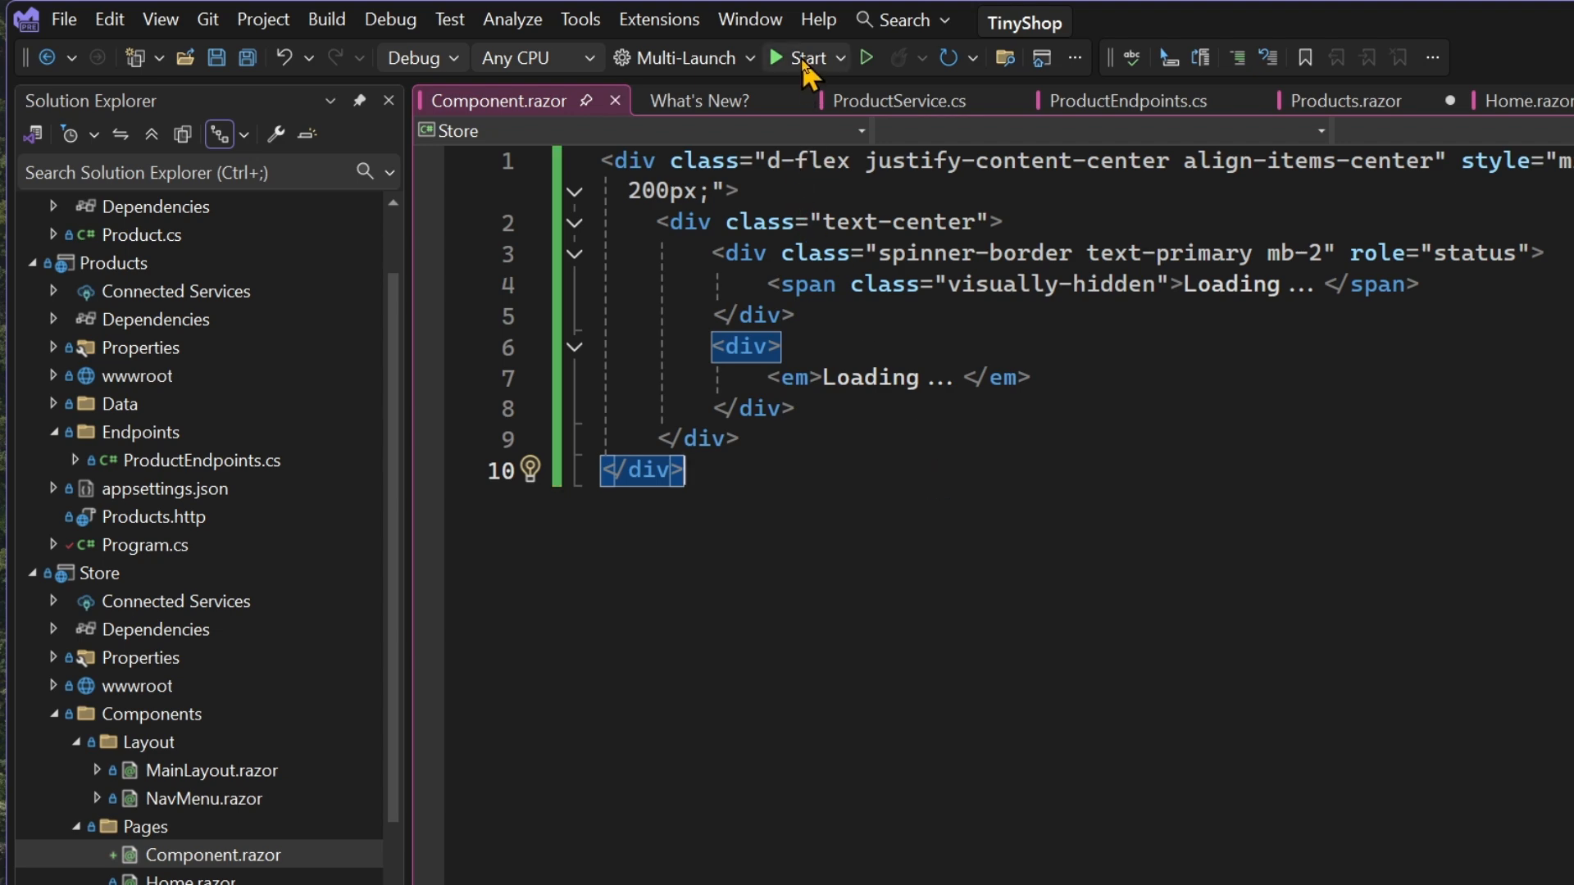
Run TinyShop and reload the Products page to watch the centered spinner.
{"action": "left_click", "coordinate": [804, 57]}
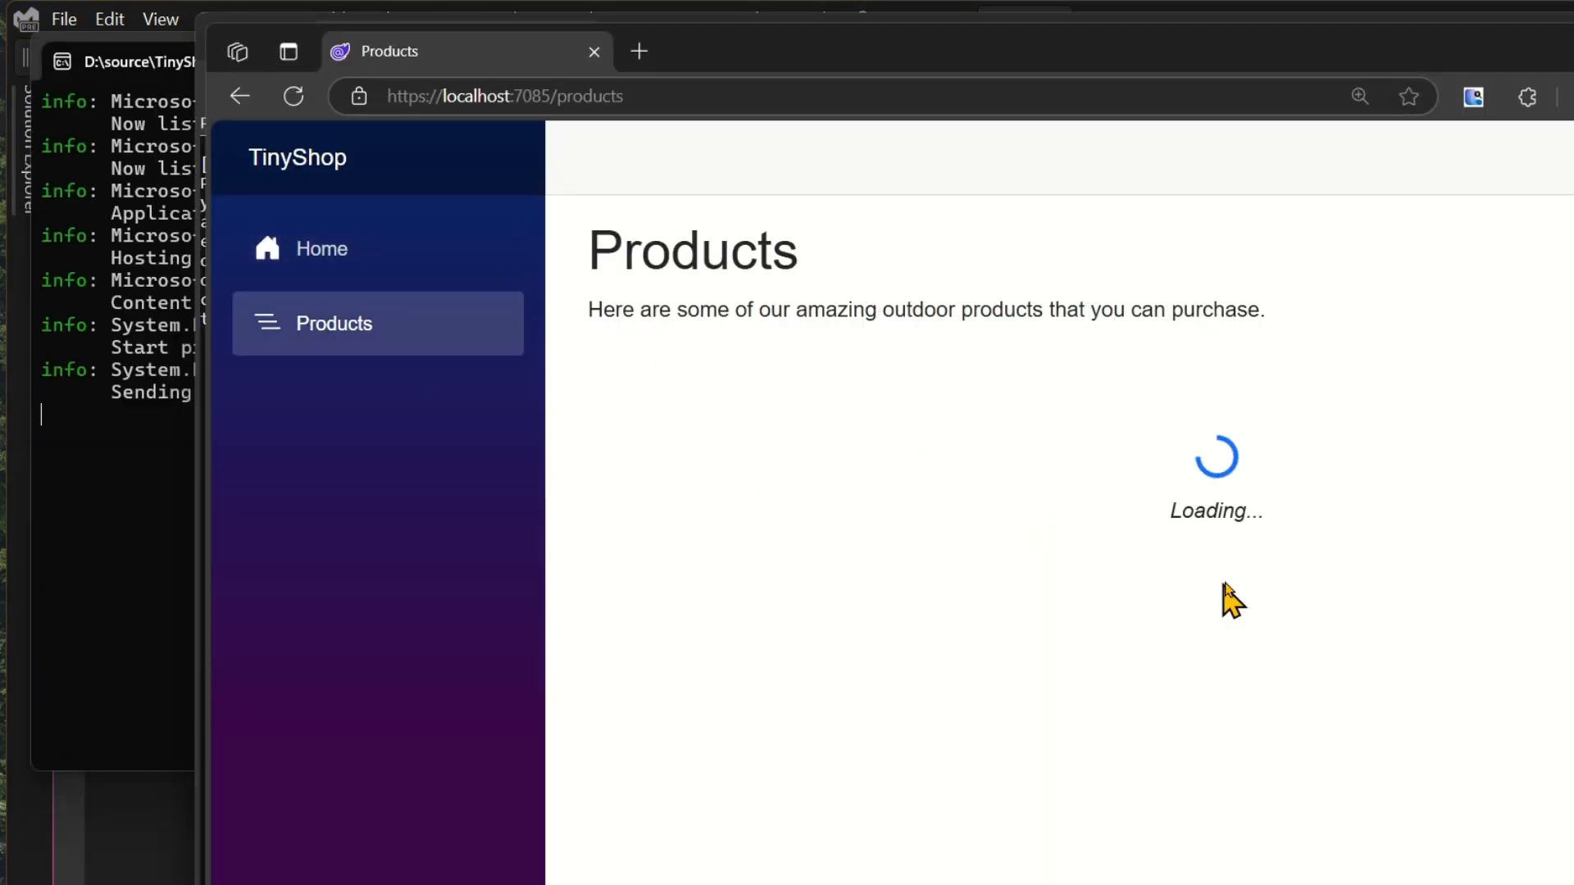
{"action": "left_click", "coordinate": [292, 97]}
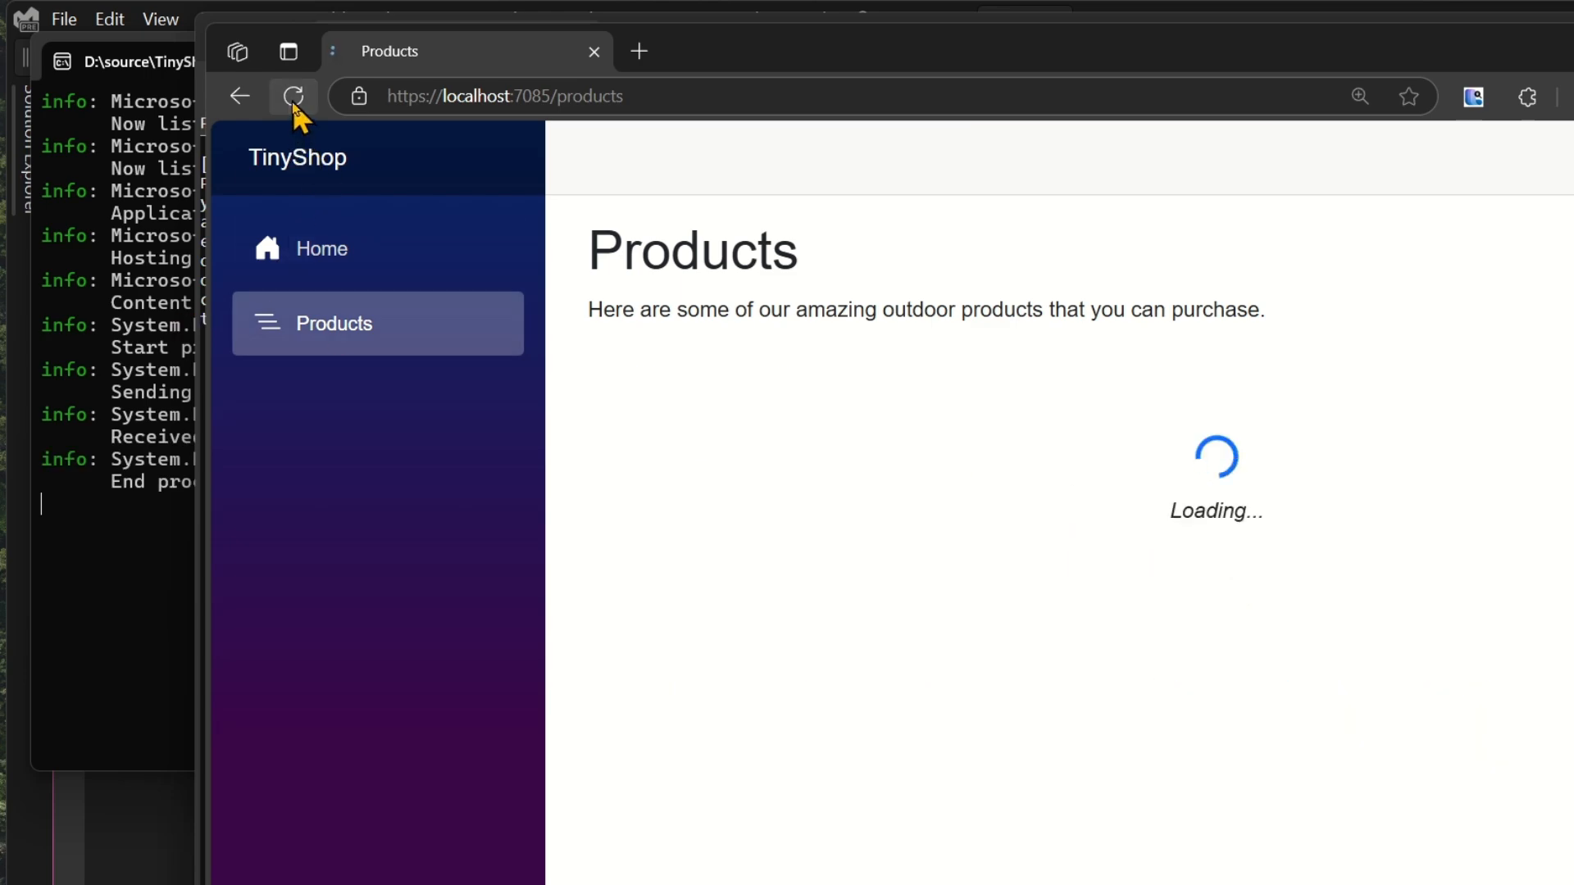
{"action": "left_click", "coordinate": [292, 97]}
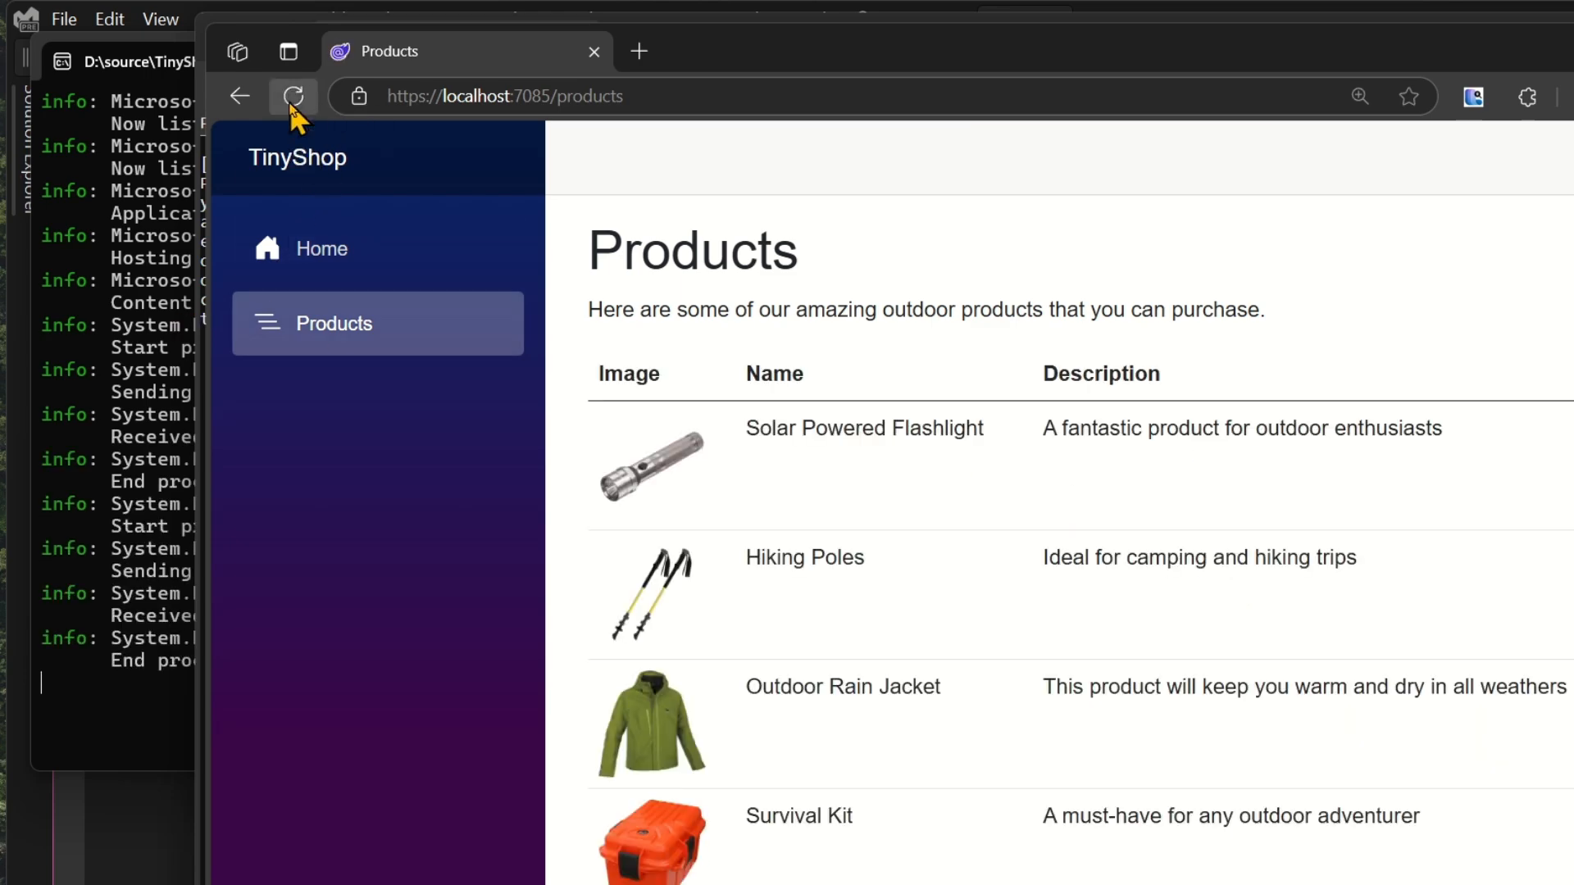
{"action": "left_click", "coordinate": [293, 97]}
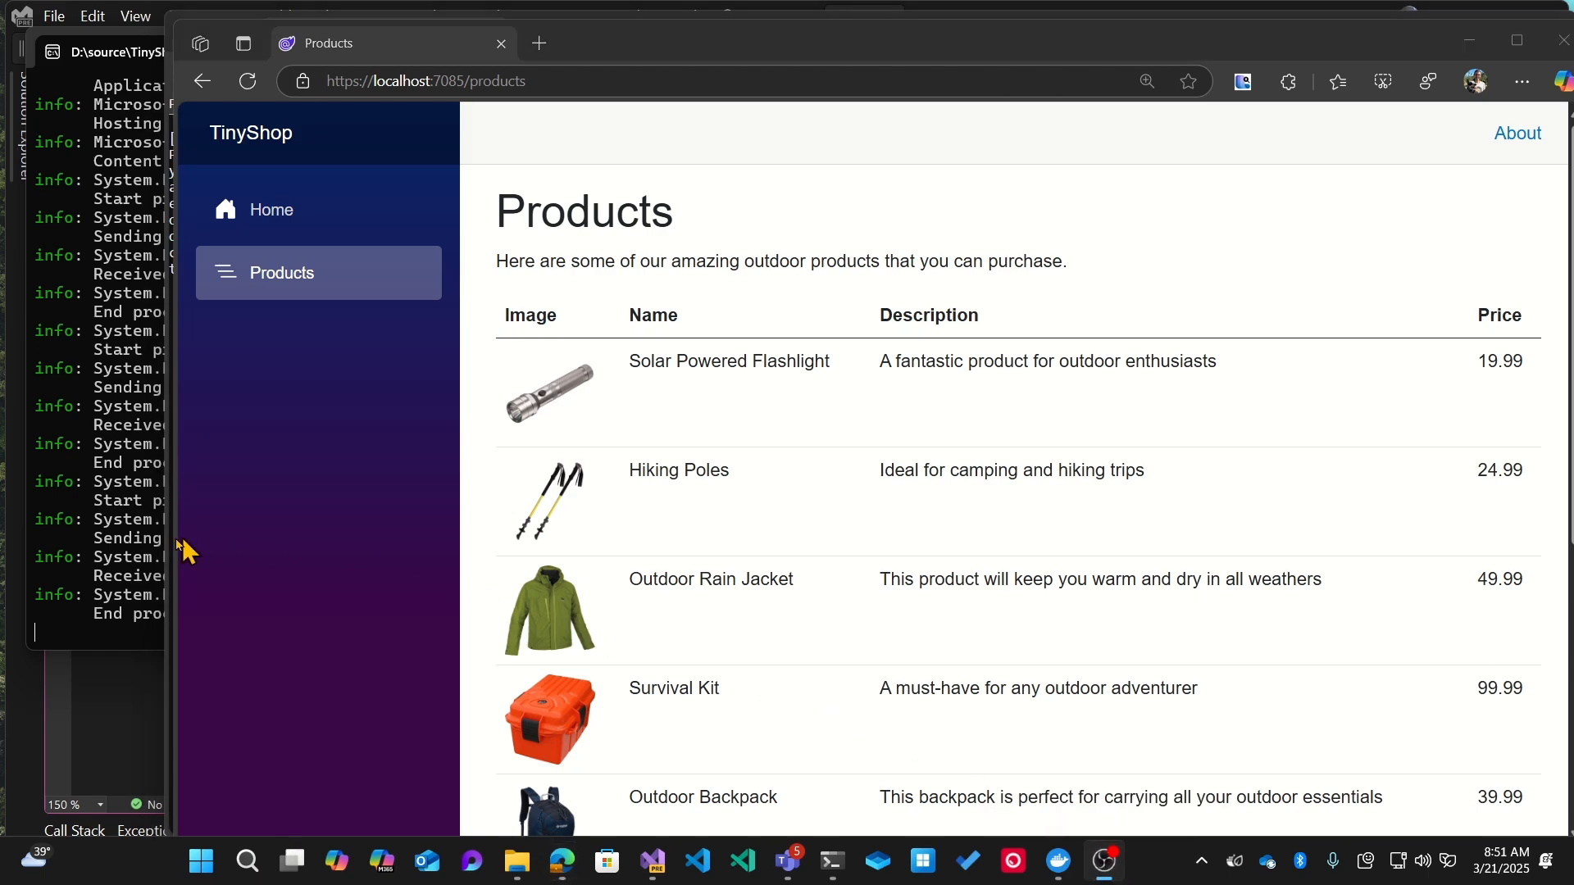